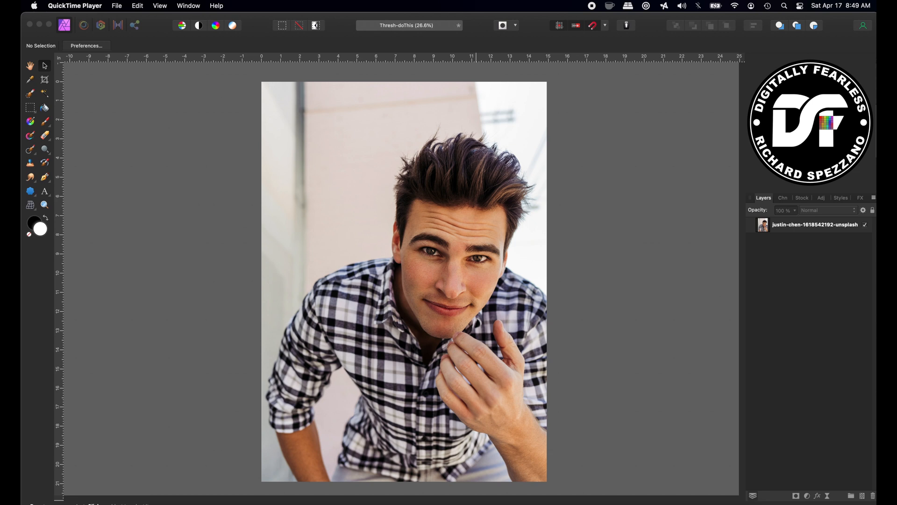
Bring in the portrait of the young man and duplicate it into two stacked layers
left_click(802, 198)
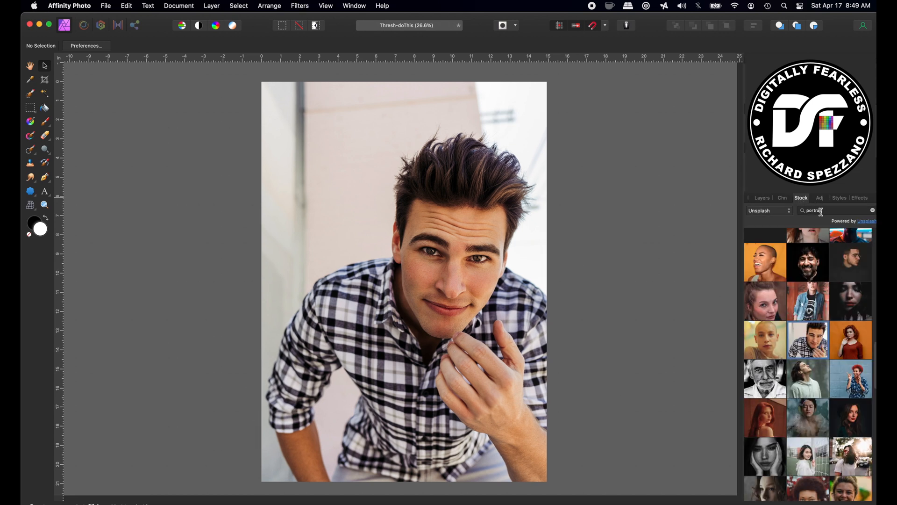
mouse_move(807, 419)
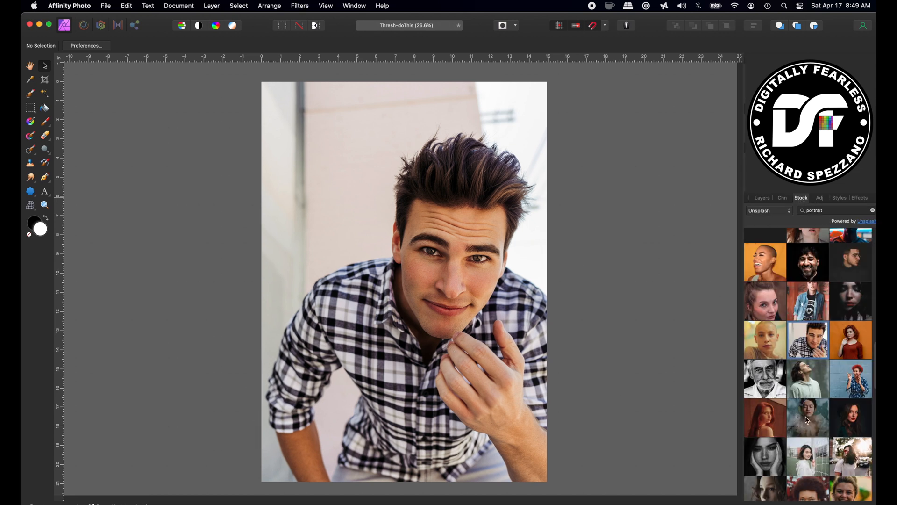
mouse_move(397, 273)
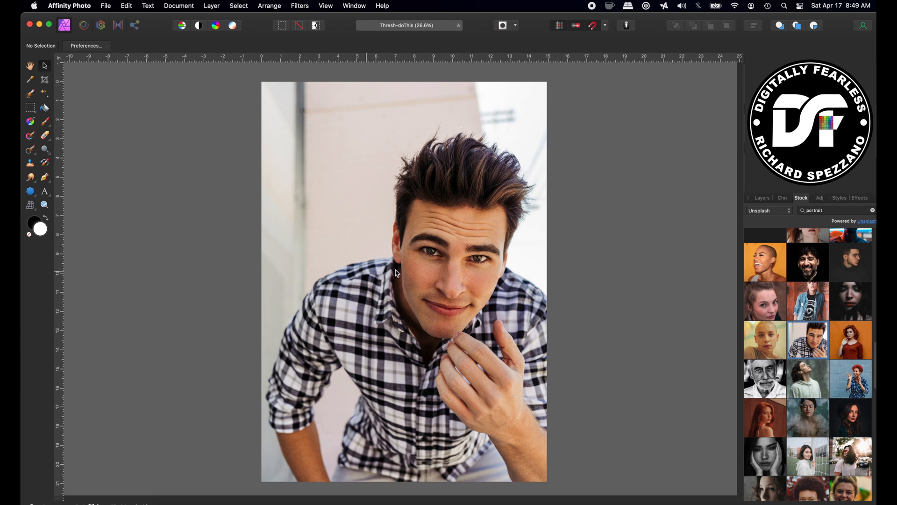
mouse_move(388, 425)
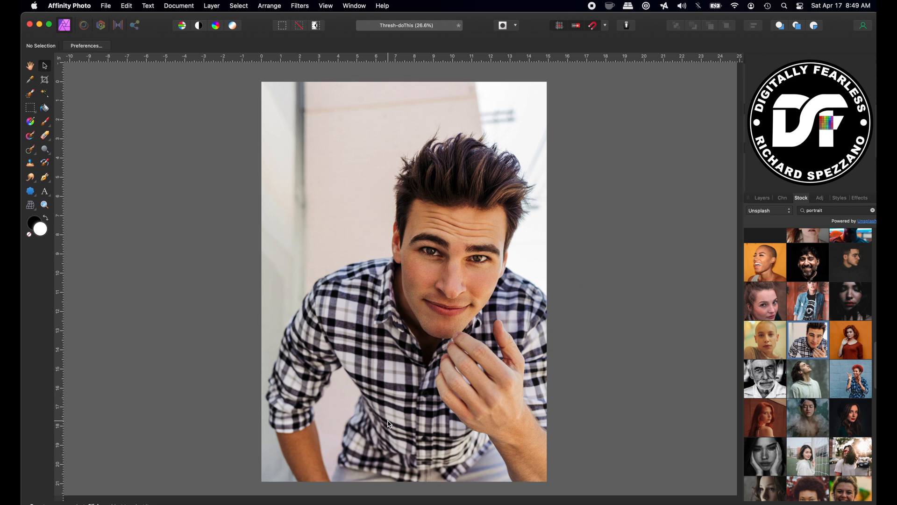
mouse_move(356, 315)
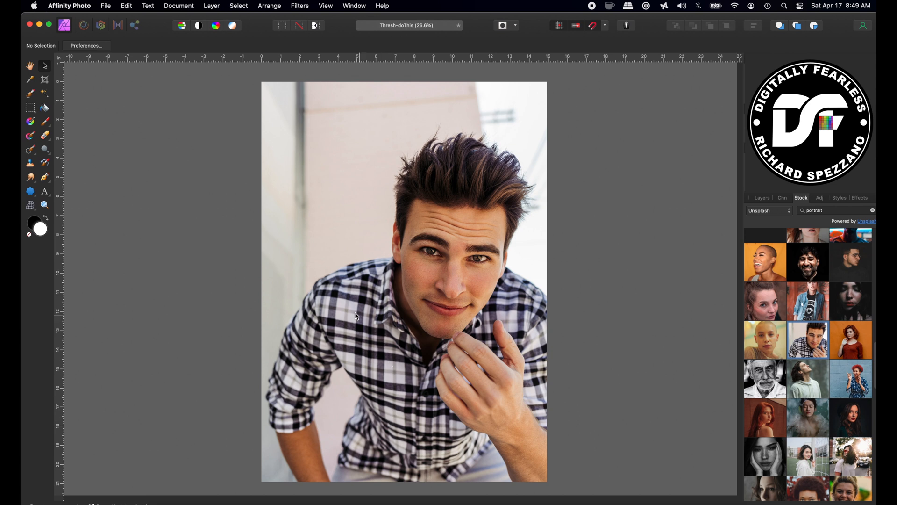
left_click(764, 198)
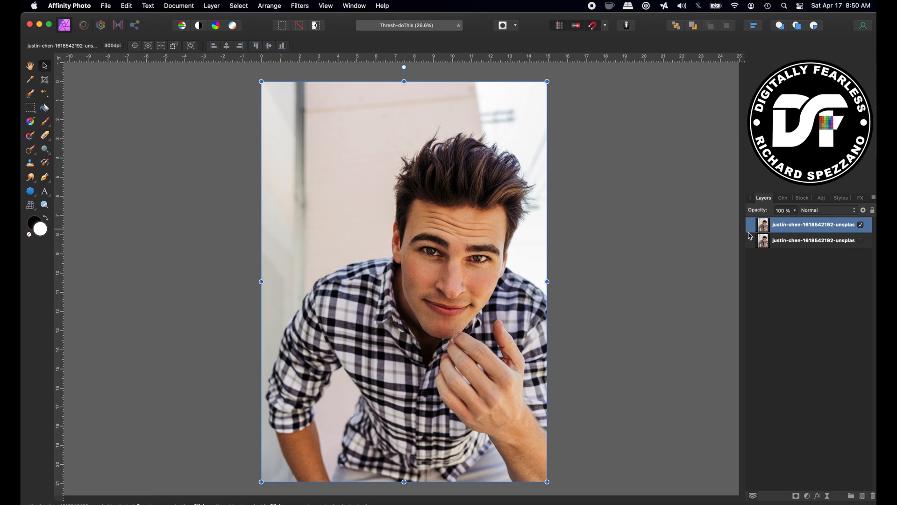
right_click(812, 223)
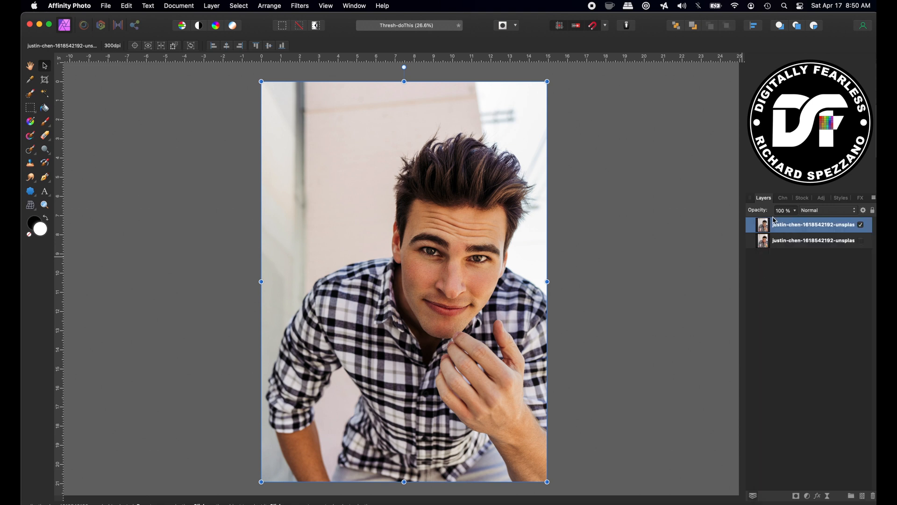
double_click(812, 225)
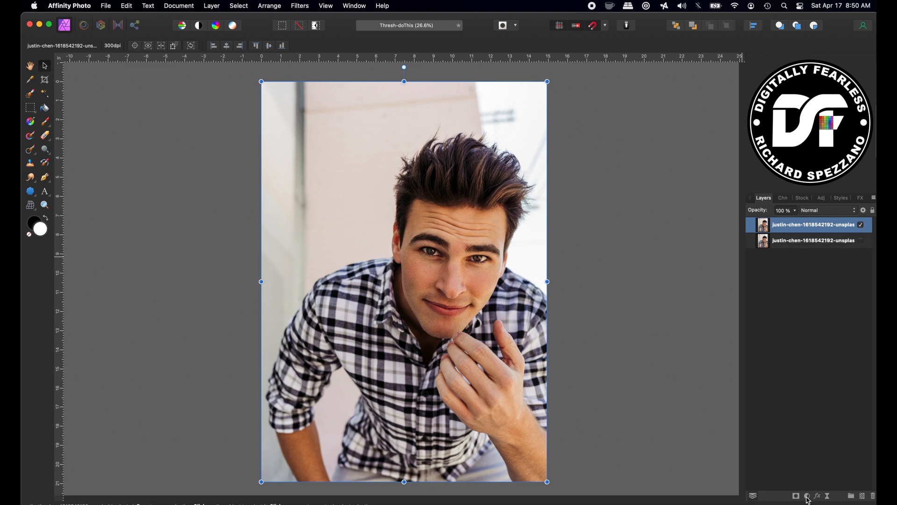
Add a Threshold adjustment over the photo and settle its slider at an even 50%
left_click(806, 496)
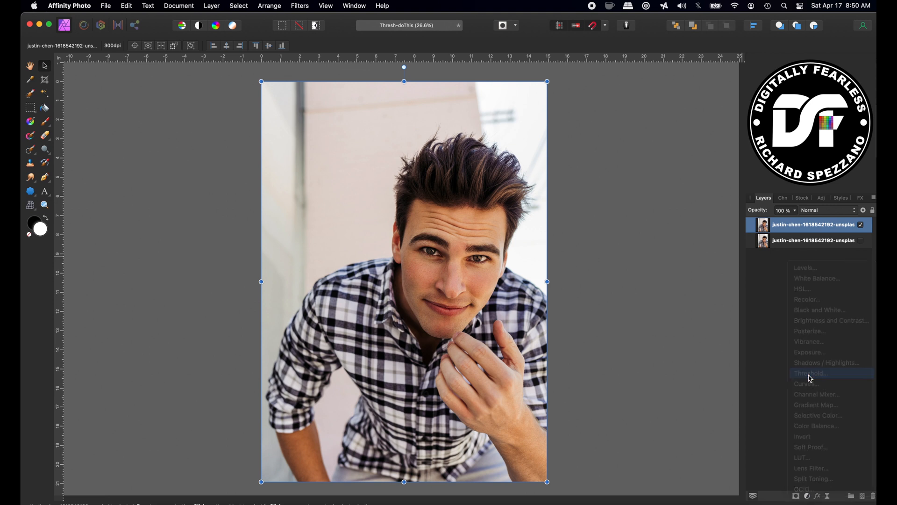
left_click(809, 373)
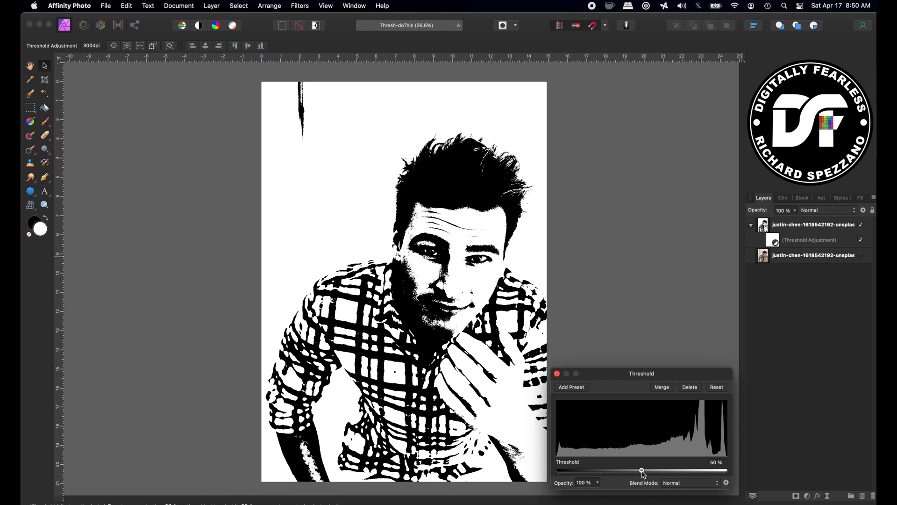
left_click_drag(641, 470, 616, 471)
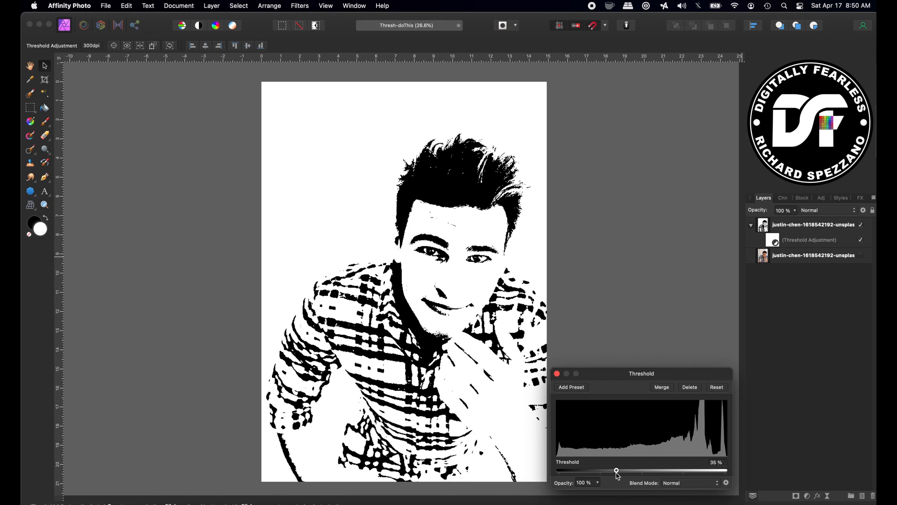
left_click_drag(616, 470, 604, 471)
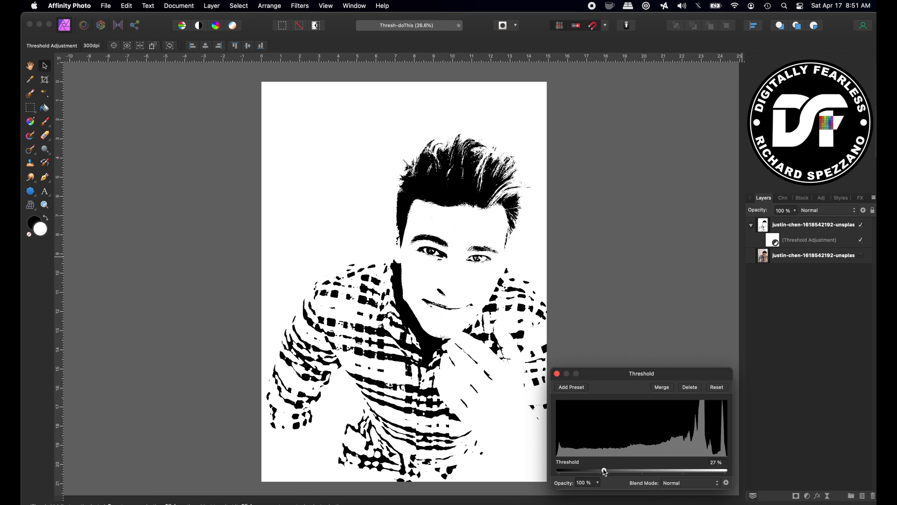
left_click_drag(603, 471, 662, 470)
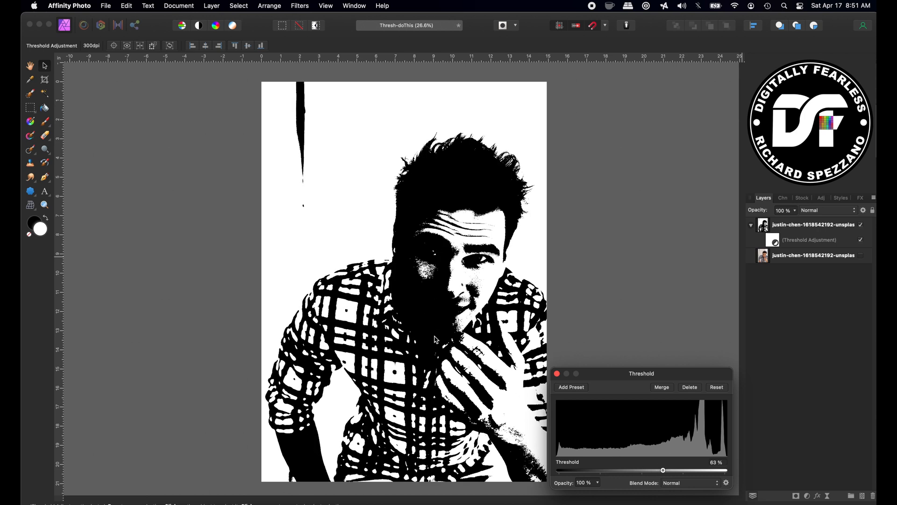
mouse_move(663, 472)
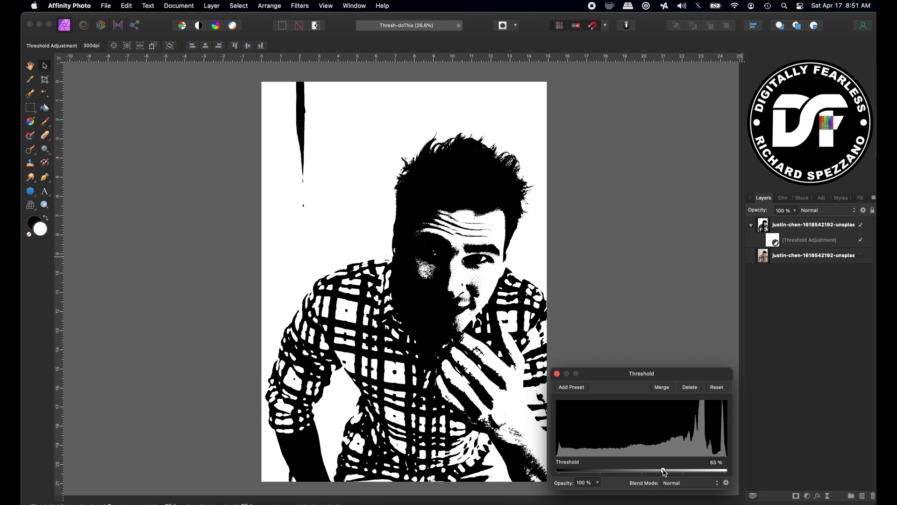
left_click_drag(664, 470, 639, 471)
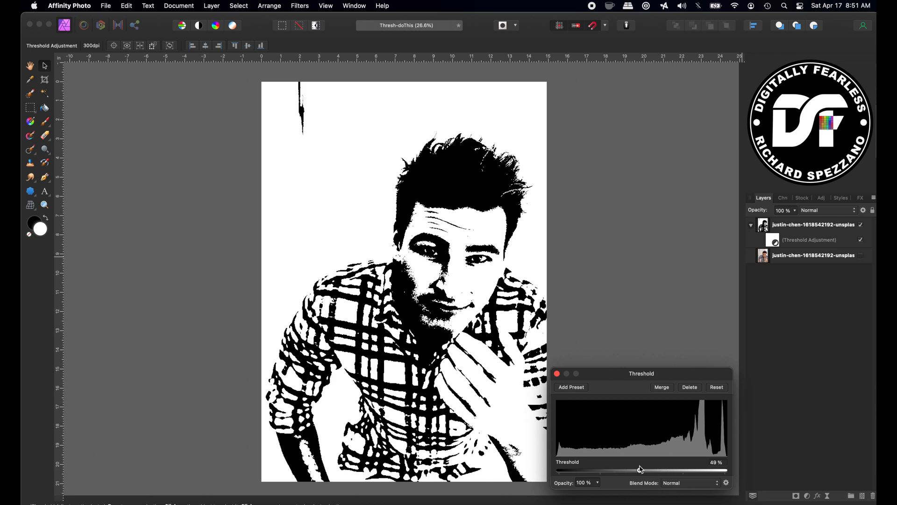
left_click_drag(639, 469, 613, 471)
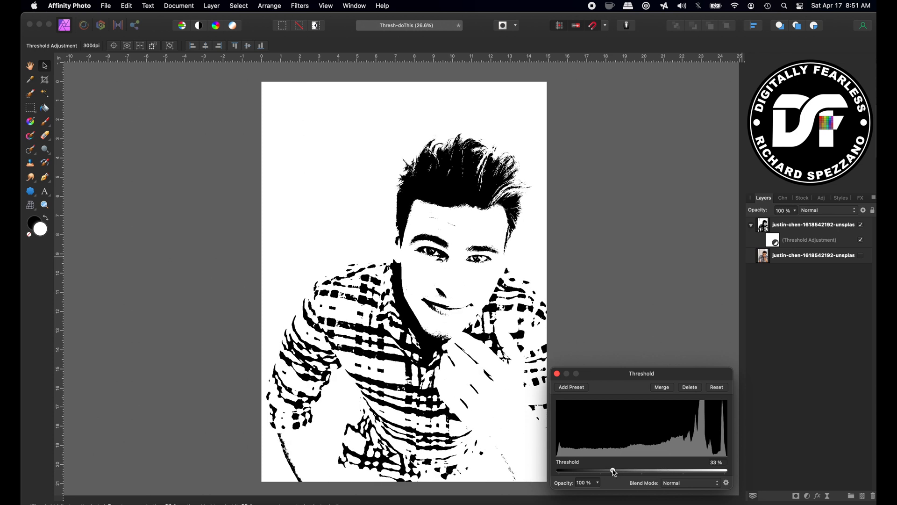
left_click_drag(613, 471, 615, 471)
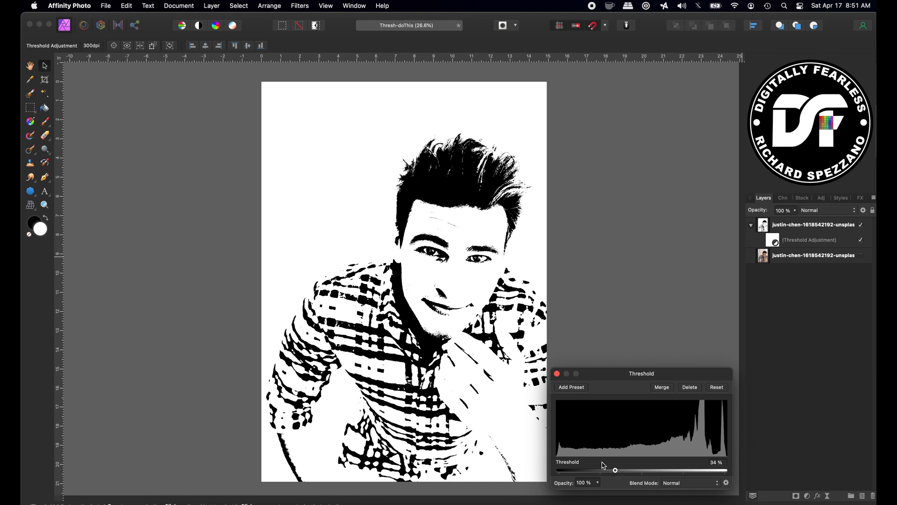
left_click_drag(615, 470, 628, 470)
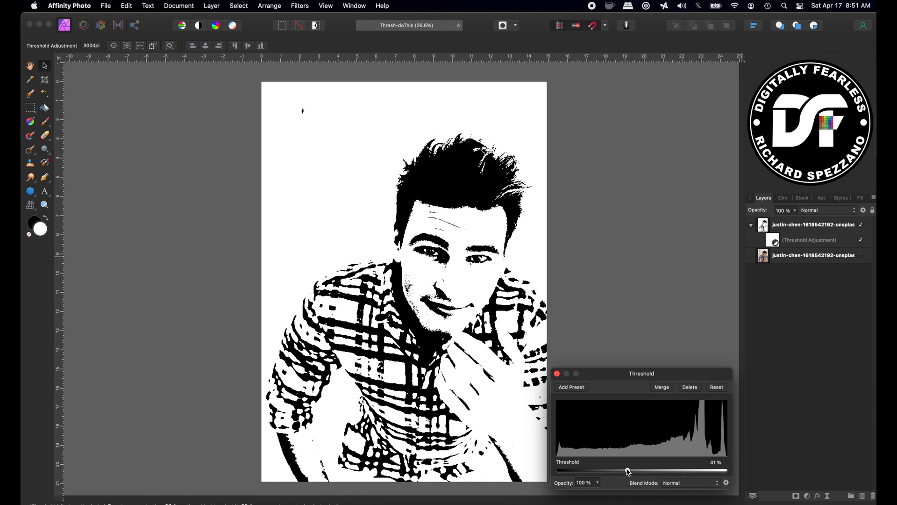
left_click_drag(628, 470, 643, 470)
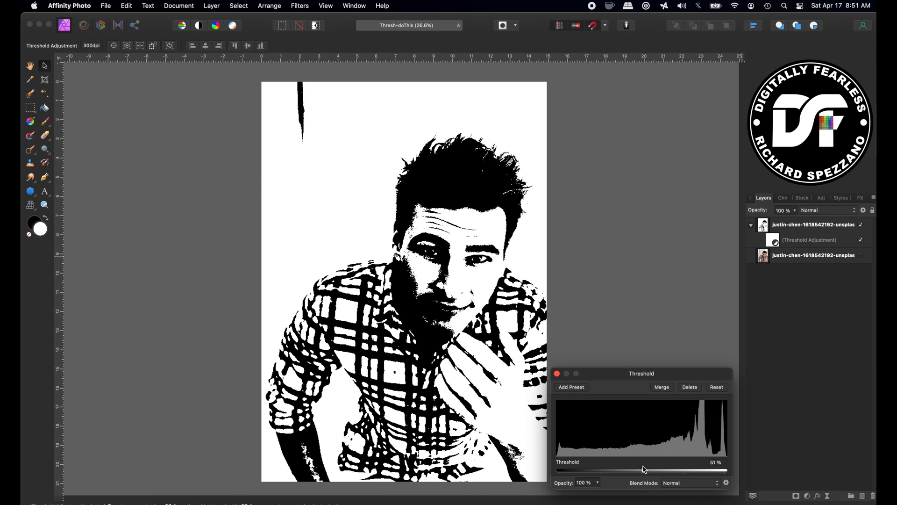
left_click_drag(646, 469, 639, 469)
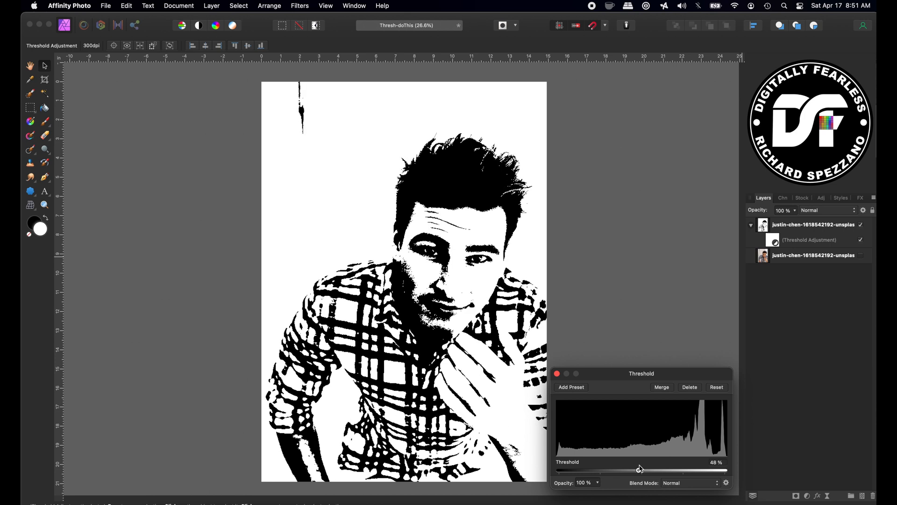
left_click_drag(639, 469, 644, 470)
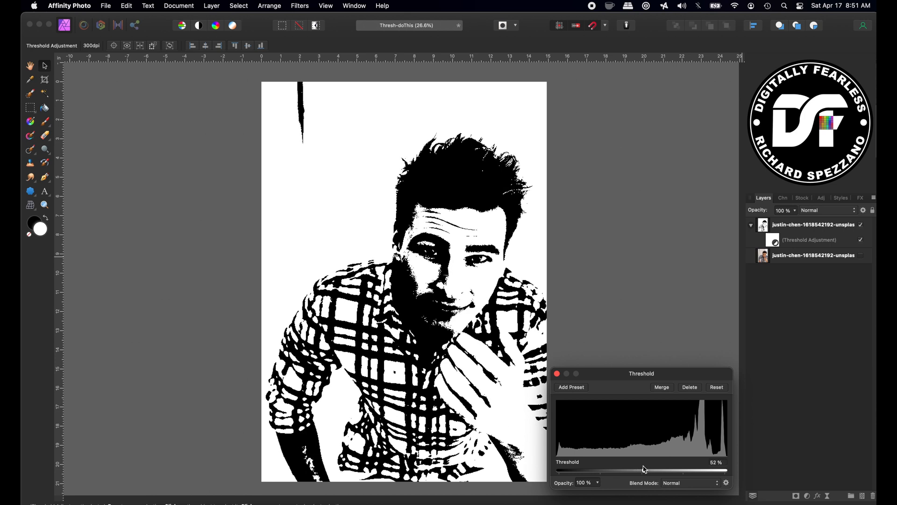
left_click_drag(647, 470, 639, 470)
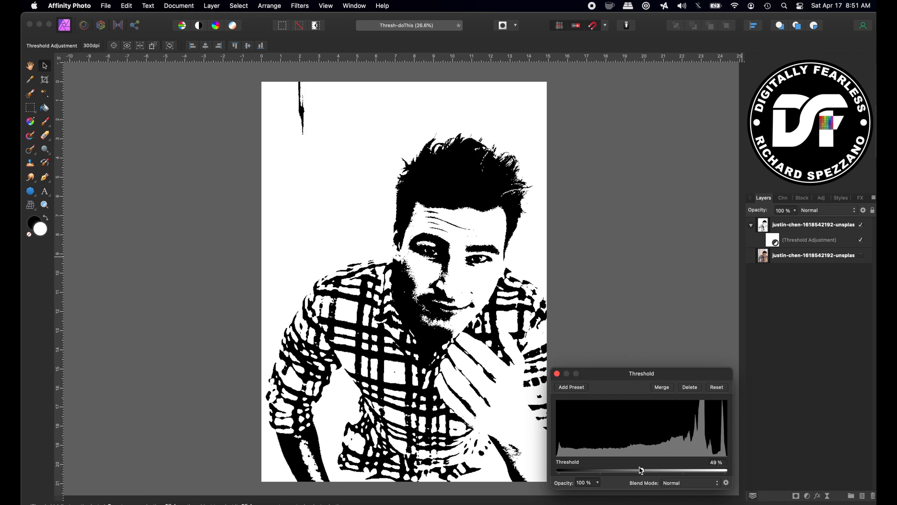
left_click_drag(639, 470, 643, 470)
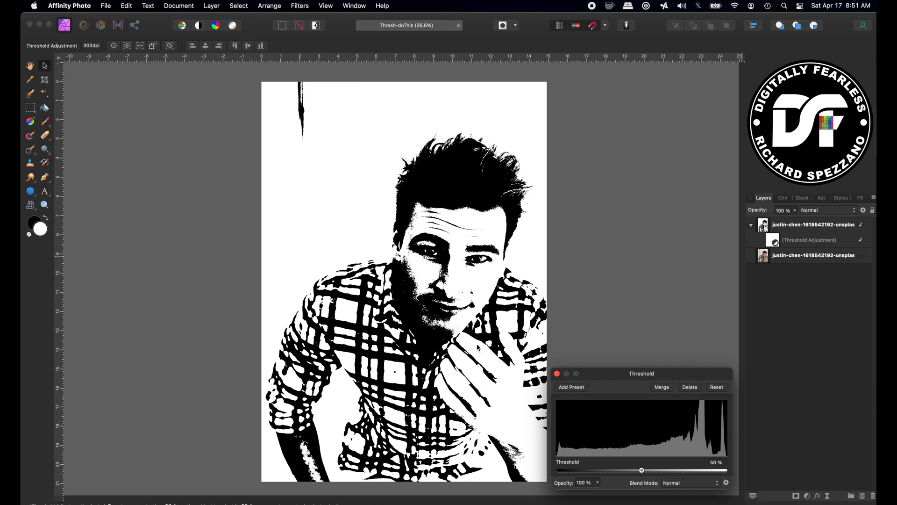
mouse_move(331, 453)
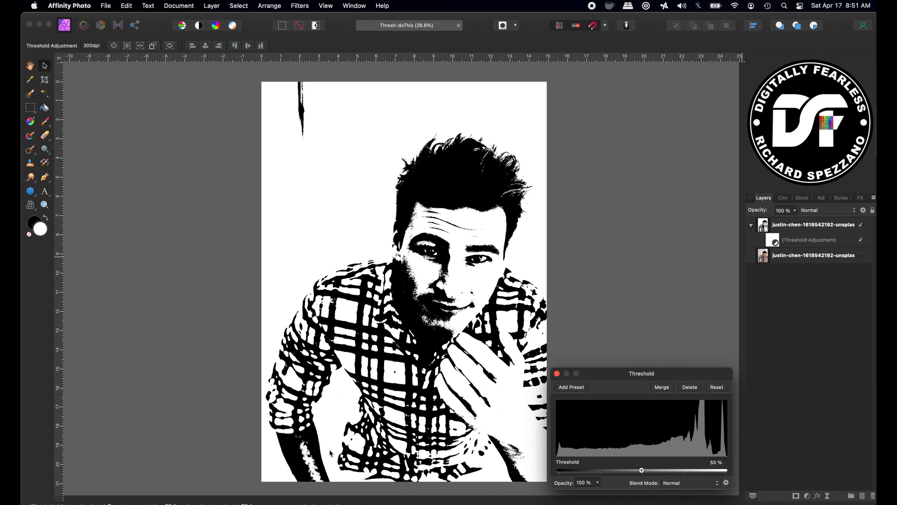
mouse_move(365, 276)
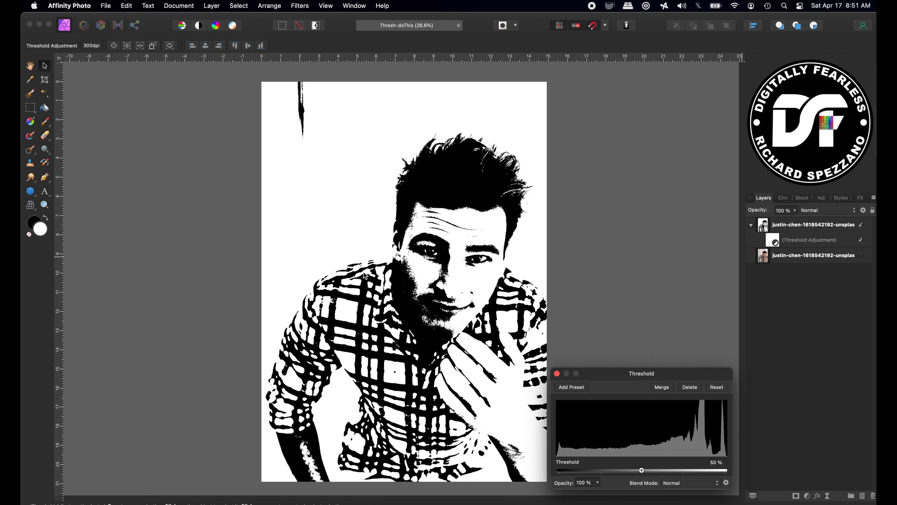
mouse_move(335, 119)
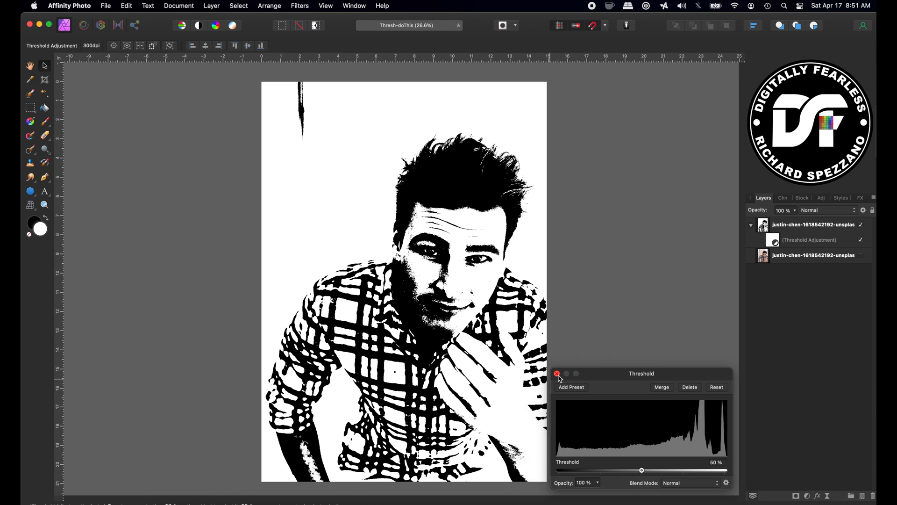
Close the Threshold dialog and duplicate the photo-with-threshold layer as a backup copy
left_click(558, 374)
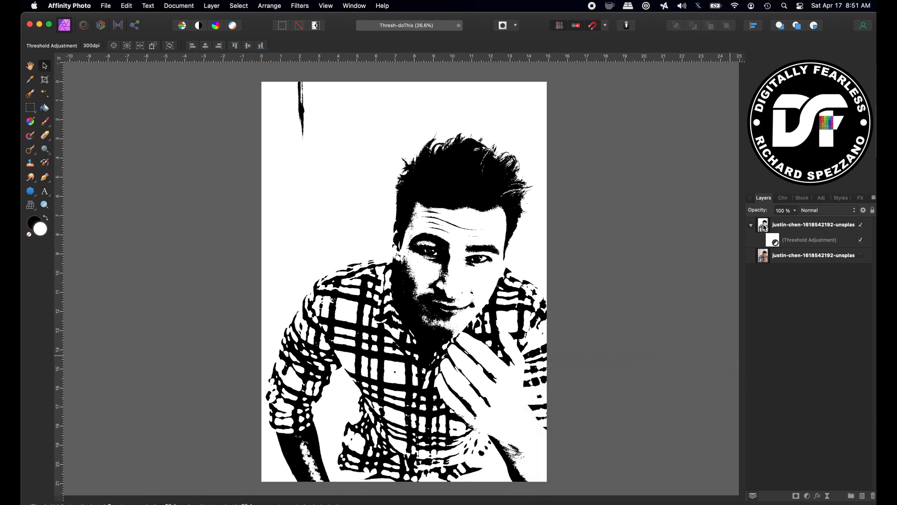
left_click(812, 225)
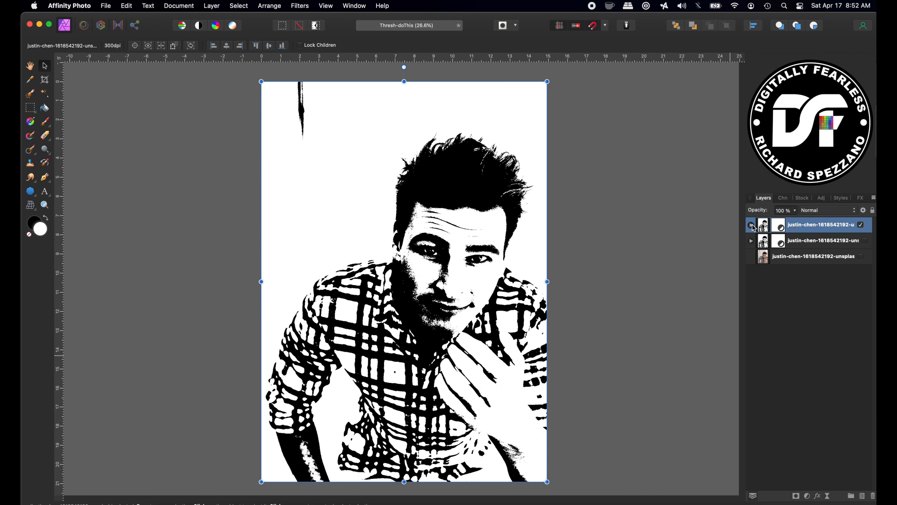
left_click(751, 225)
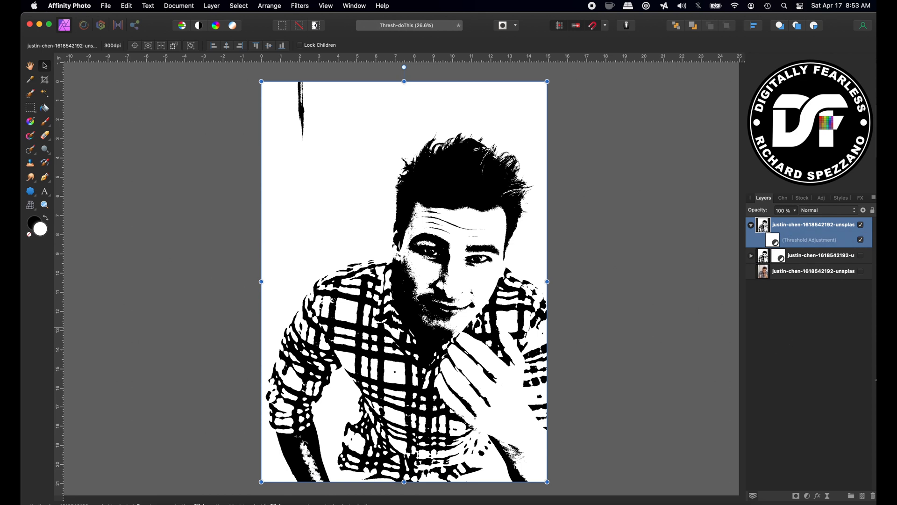
left_click(812, 255)
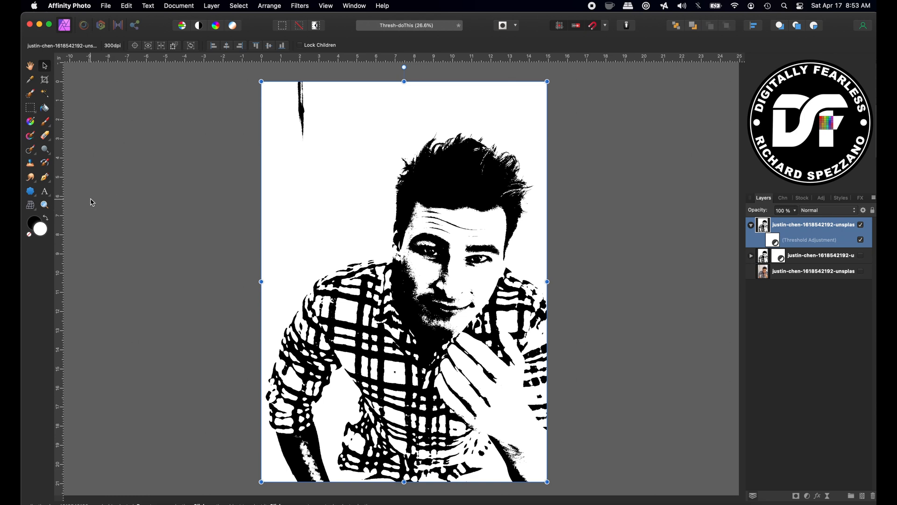
mouse_move(44, 151)
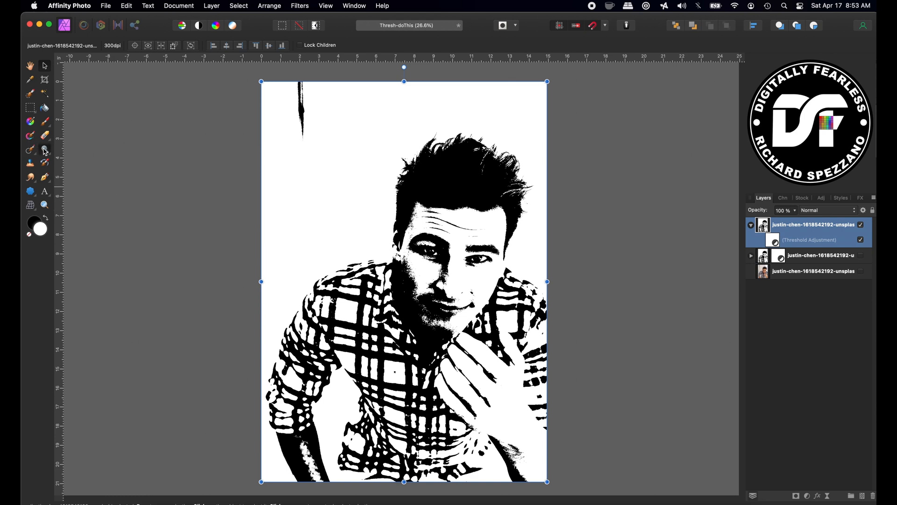
mouse_move(42, 159)
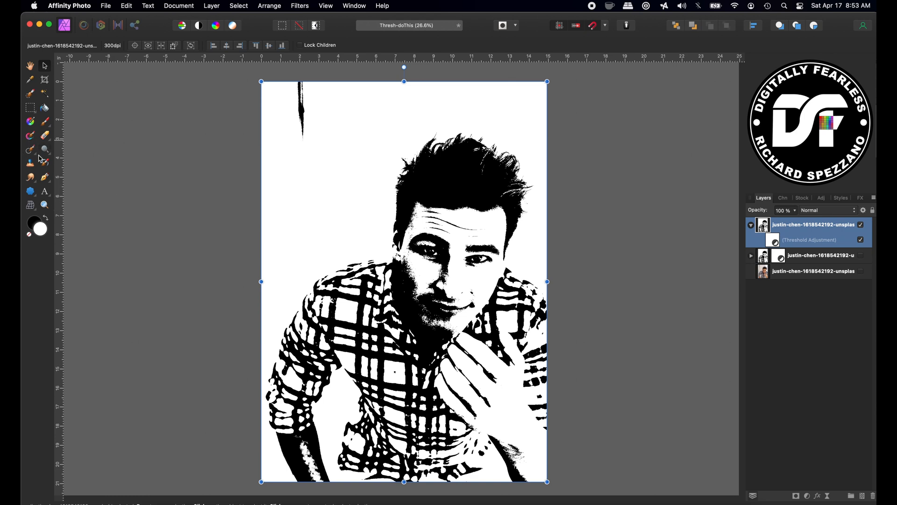
With the Dodge Brush, check the top-left streak on the photo and lower hardness to 29%
left_click(29, 149)
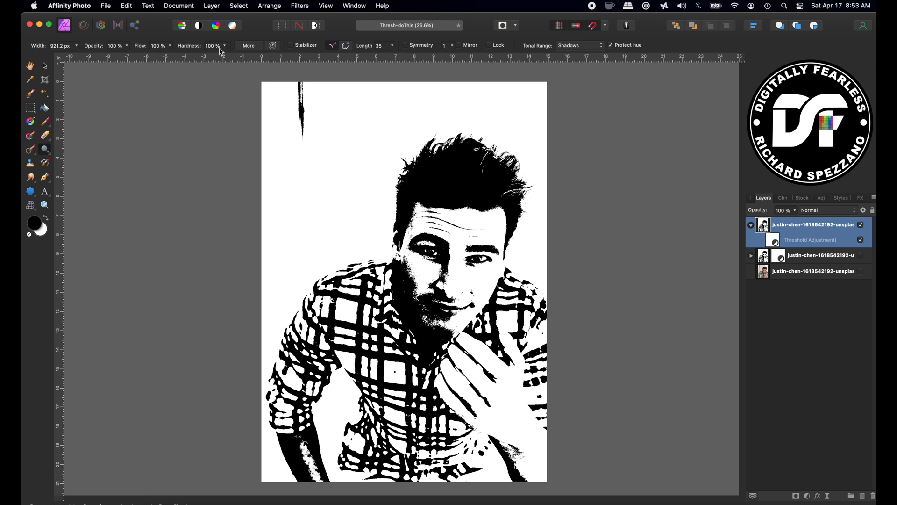
mouse_move(210, 167)
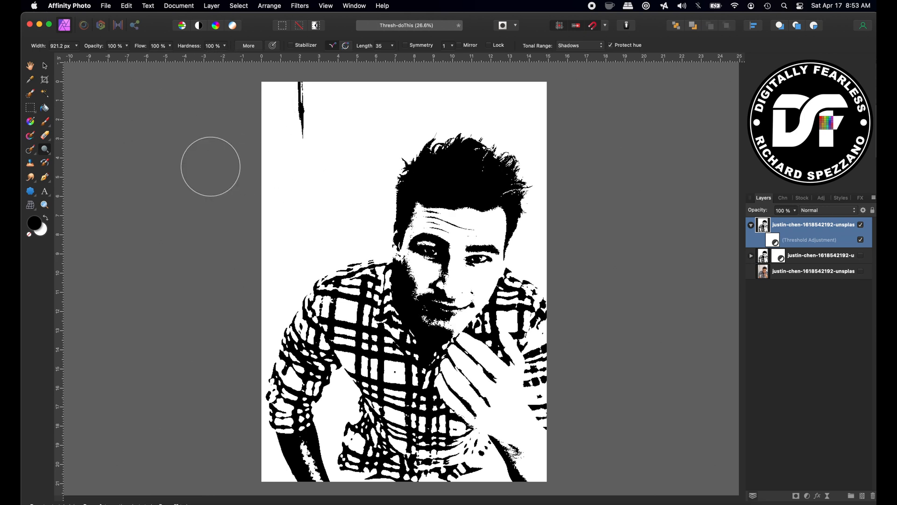
mouse_move(295, 208)
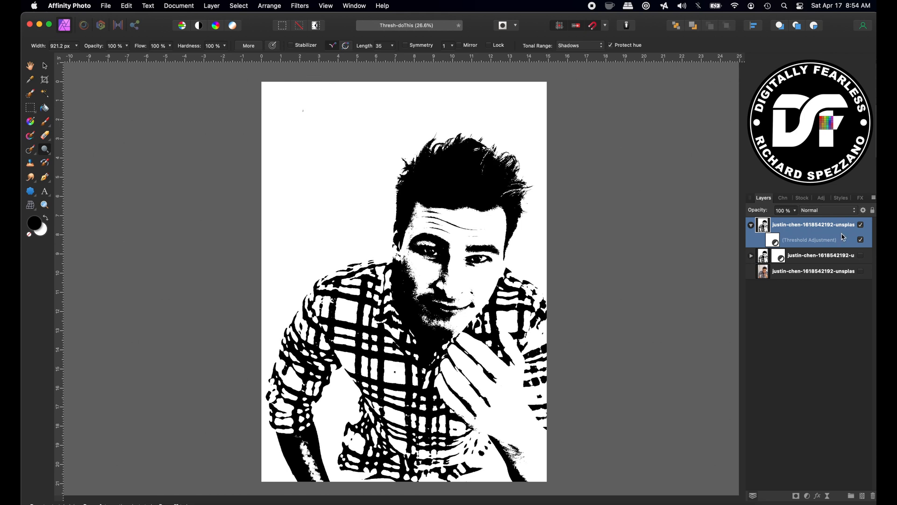
left_click(861, 239)
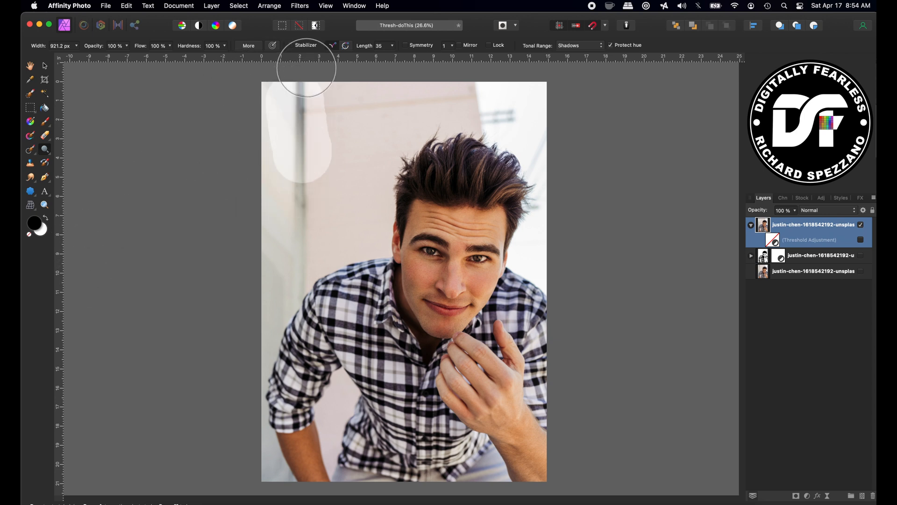
left_click(860, 240)
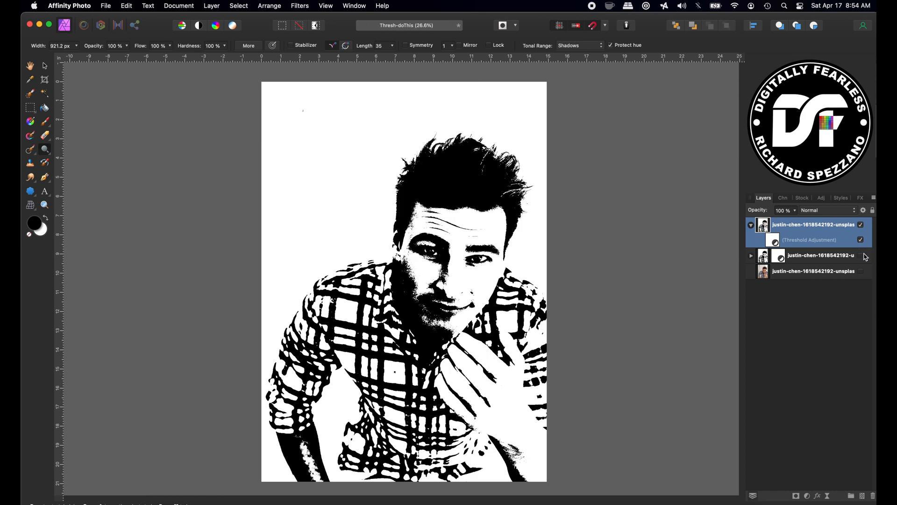
mouse_move(865, 243)
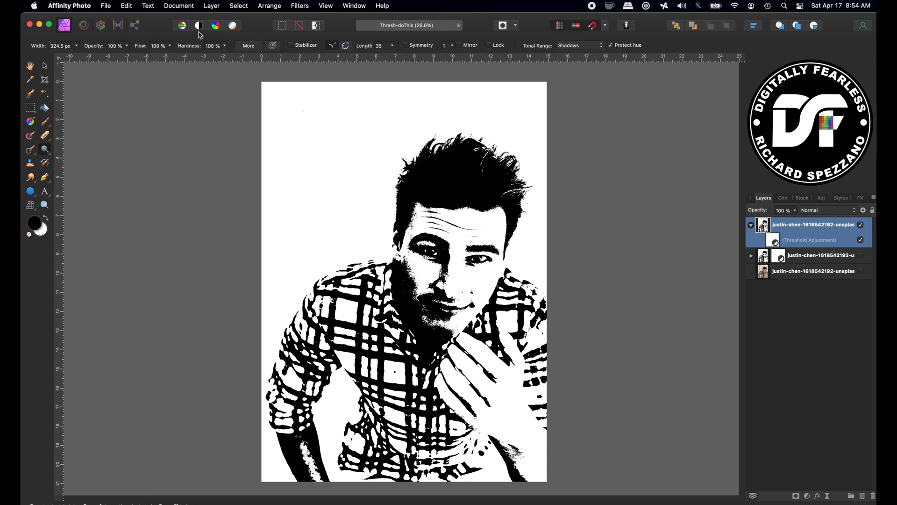
left_click(213, 45)
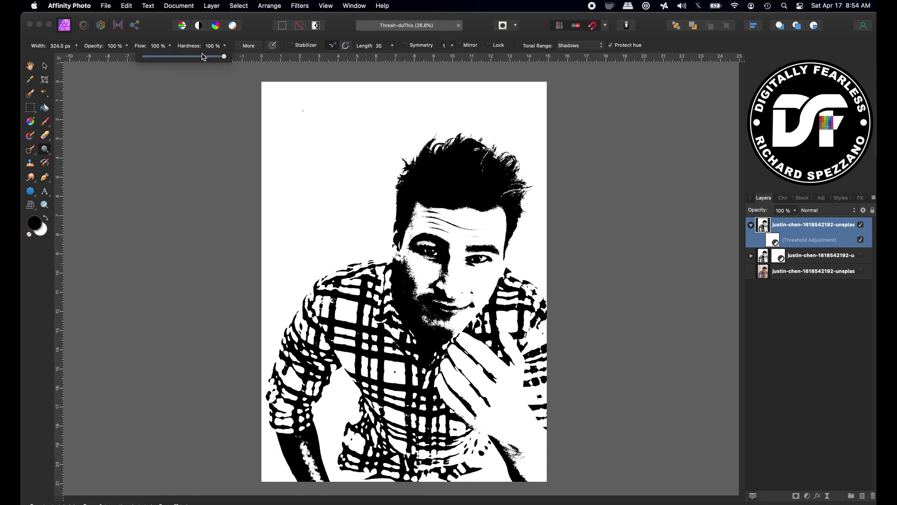
left_click_drag(223, 56, 167, 56)
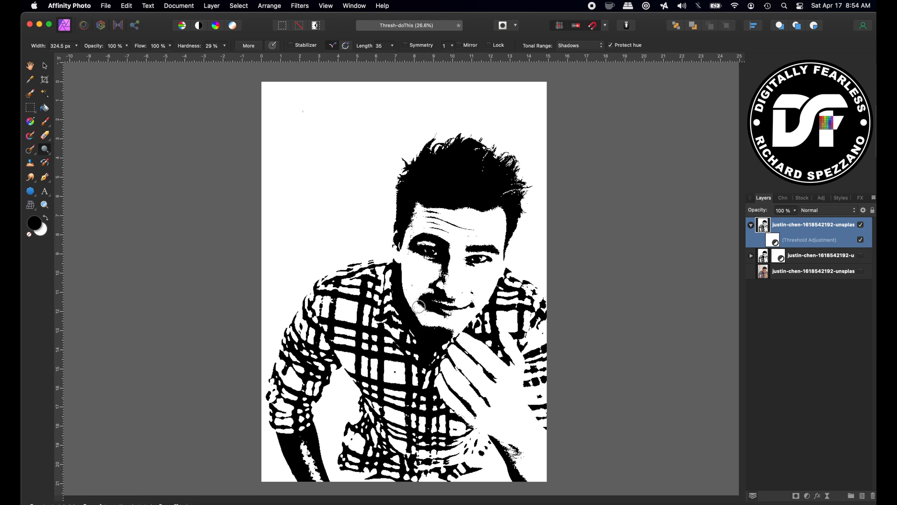
Lighten the top-left streak, then set brush opacity to 18%, flow to 63% and range to Shadows
left_click_drag(417, 307, 458, 324)
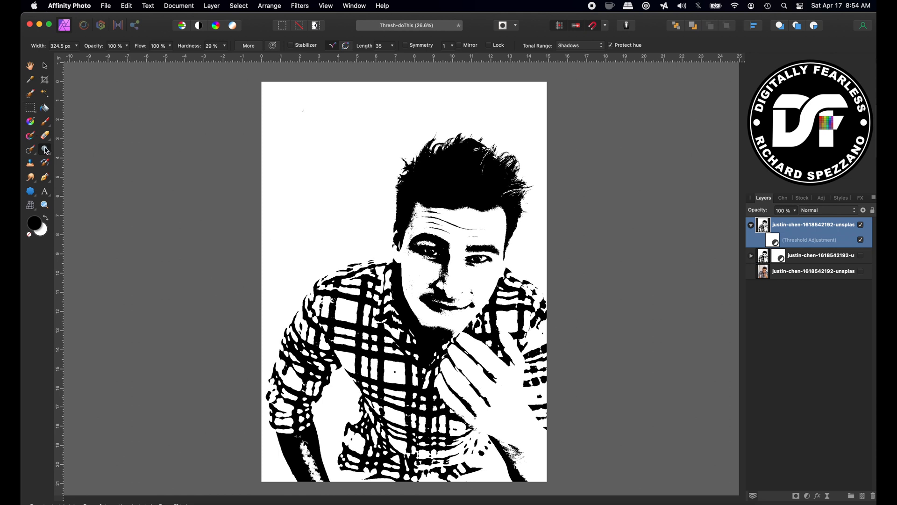
left_click(578, 45)
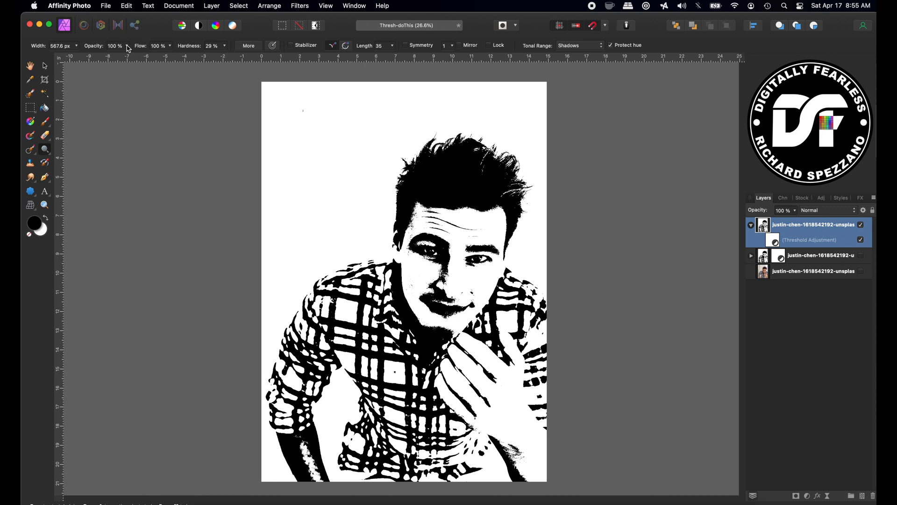
left_click_drag(126, 56, 83, 56)
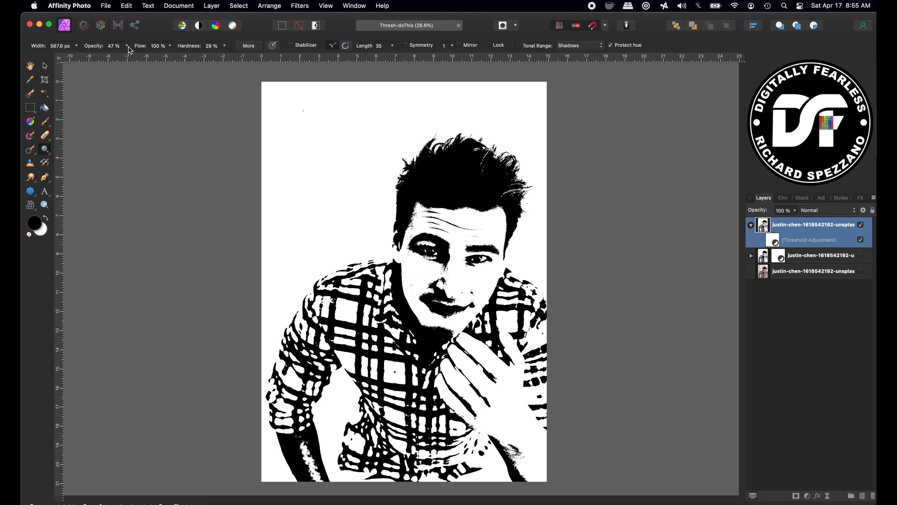
left_click_drag(124, 56, 103, 56)
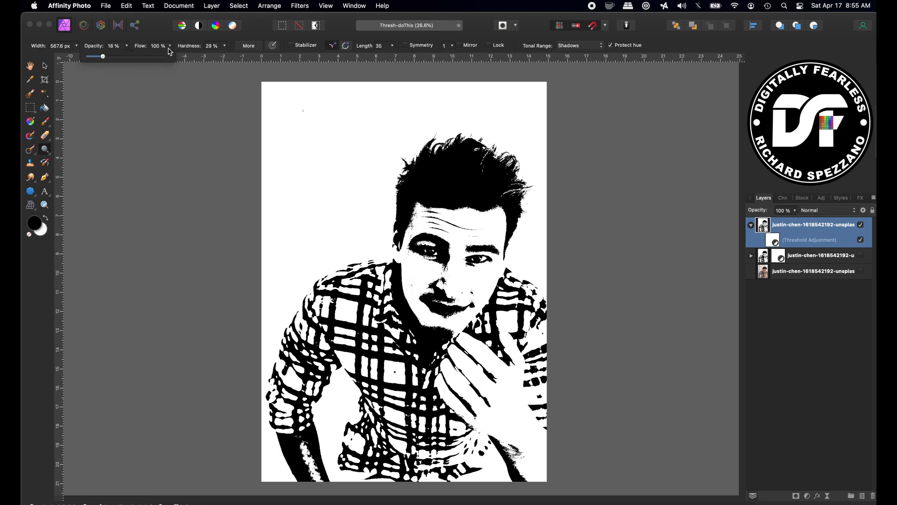
left_click_drag(103, 56, 140, 56)
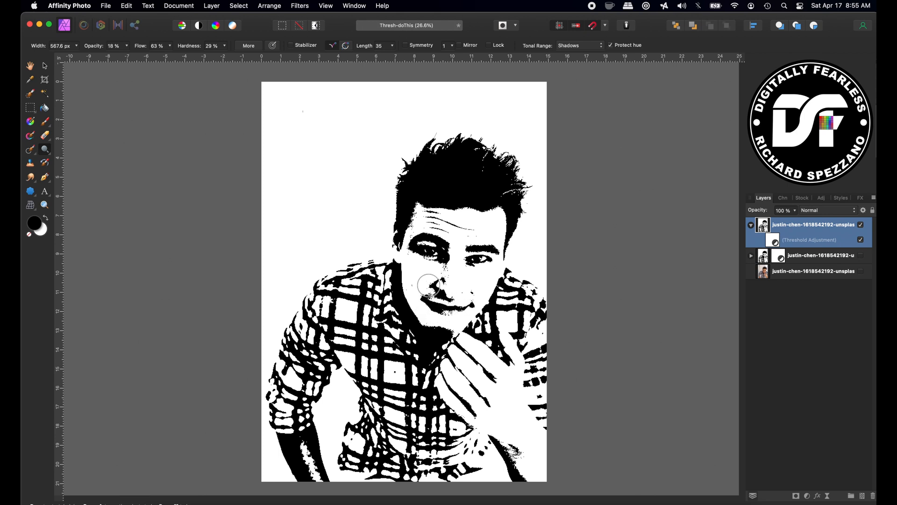
left_click(44, 66)
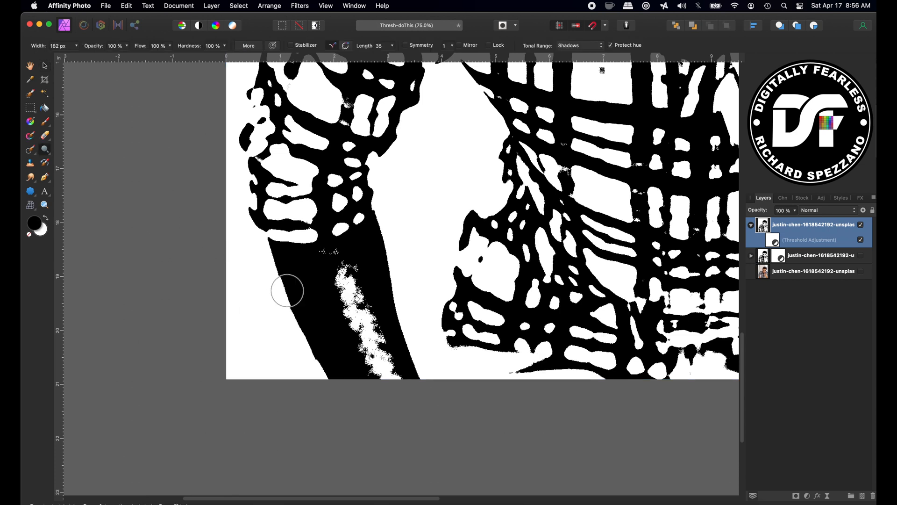
Dodge the left forearm until it reads solid white with a crisp dark outline
left_click_drag(286, 290, 332, 324)
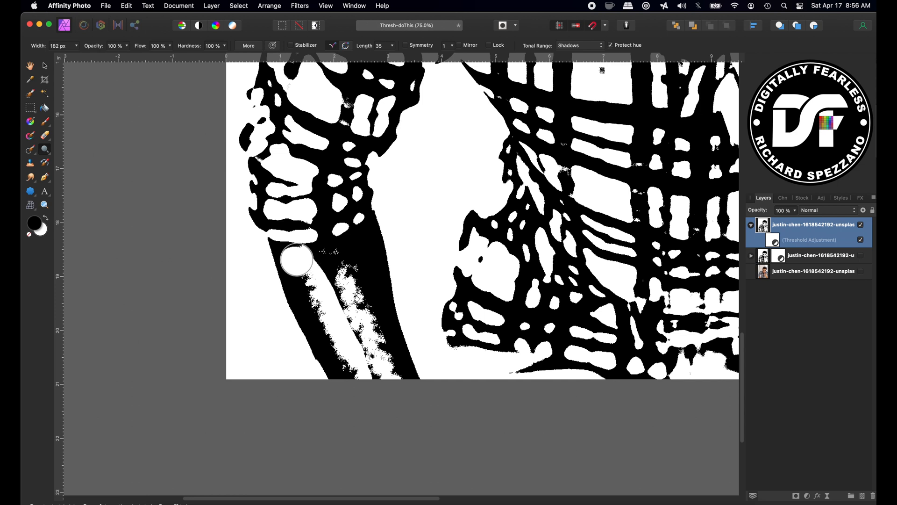
left_click_drag(297, 259, 329, 262)
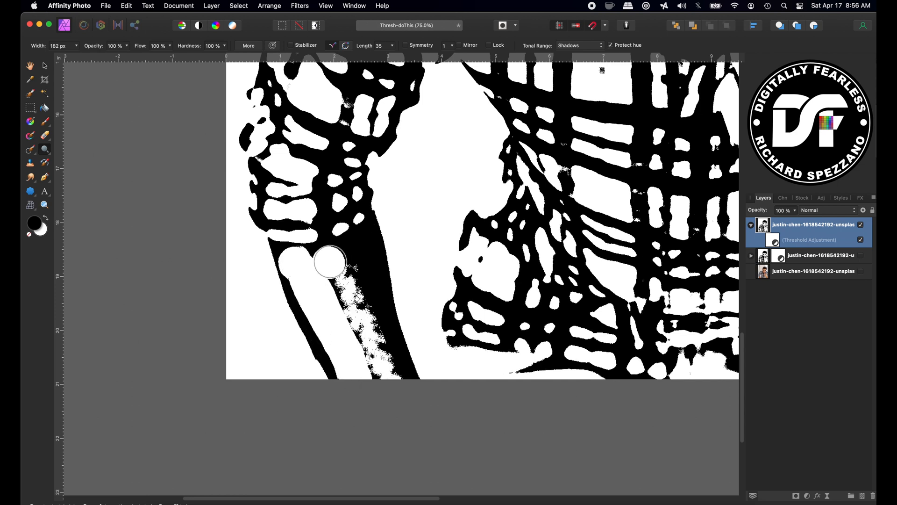
left_click_drag(329, 262, 384, 377)
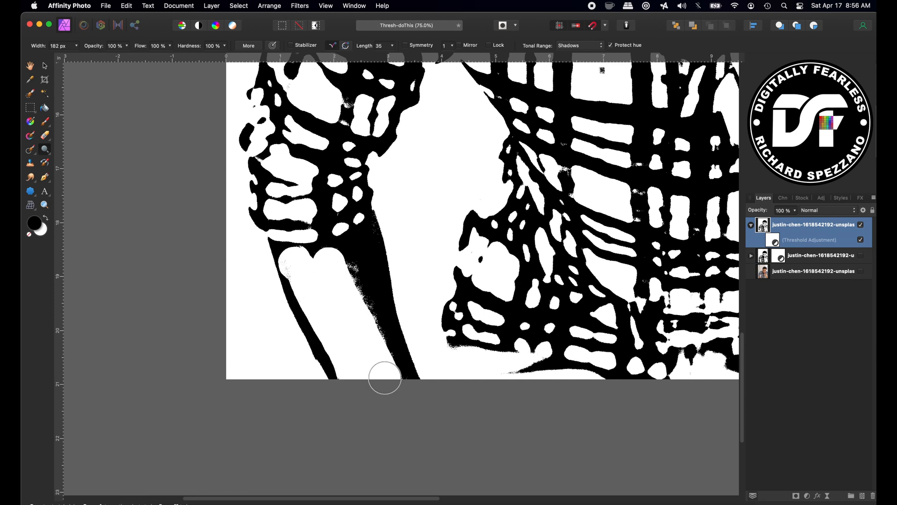
mouse_move(191, 64)
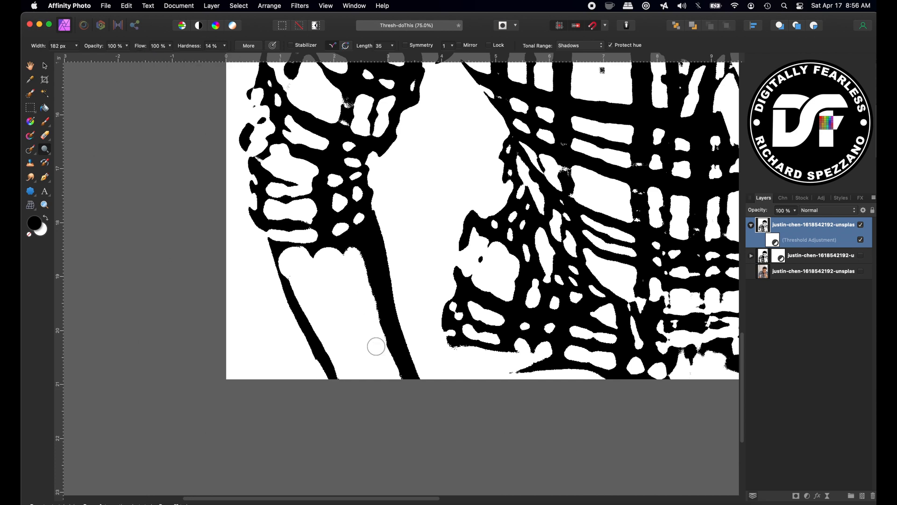
left_click_drag(376, 346, 392, 366)
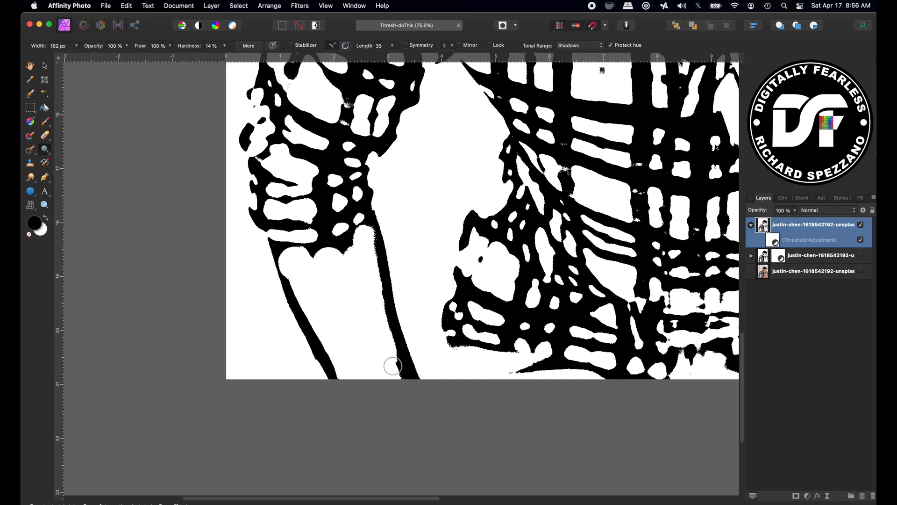
left_click_drag(392, 365, 352, 245)
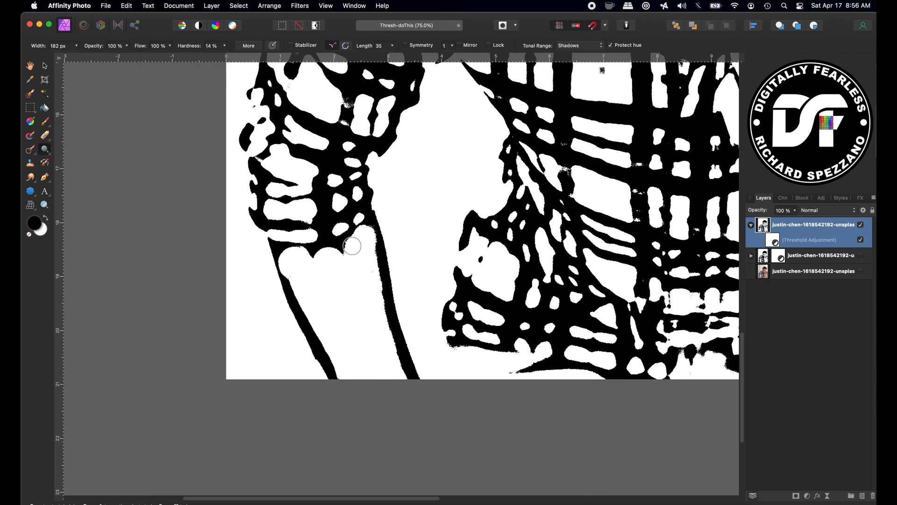
left_click_drag(353, 246, 299, 256)
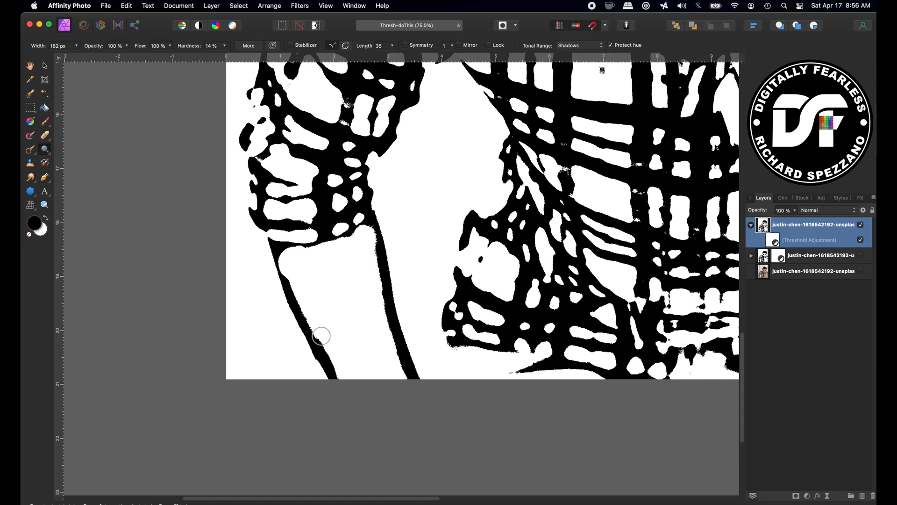
left_click_drag(320, 336, 340, 367)
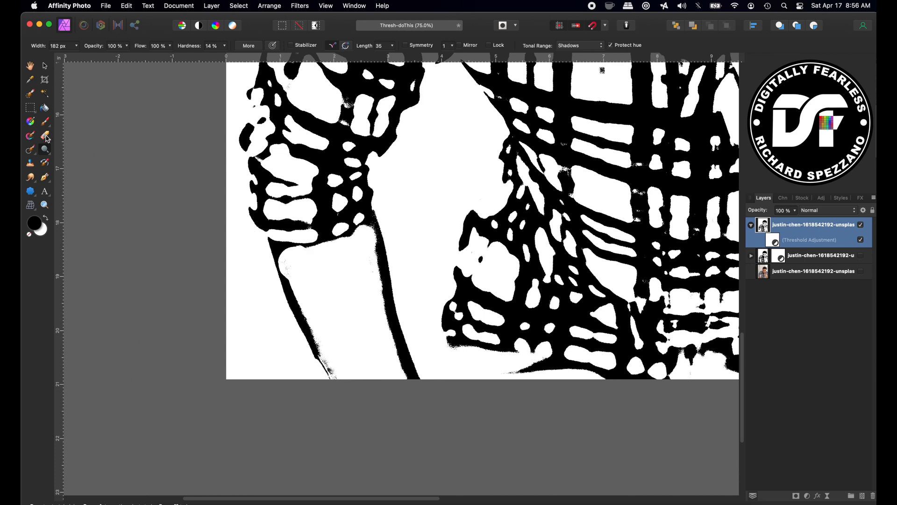
Lower the brush flow to about 41% for gentler strokes
left_click(30, 164)
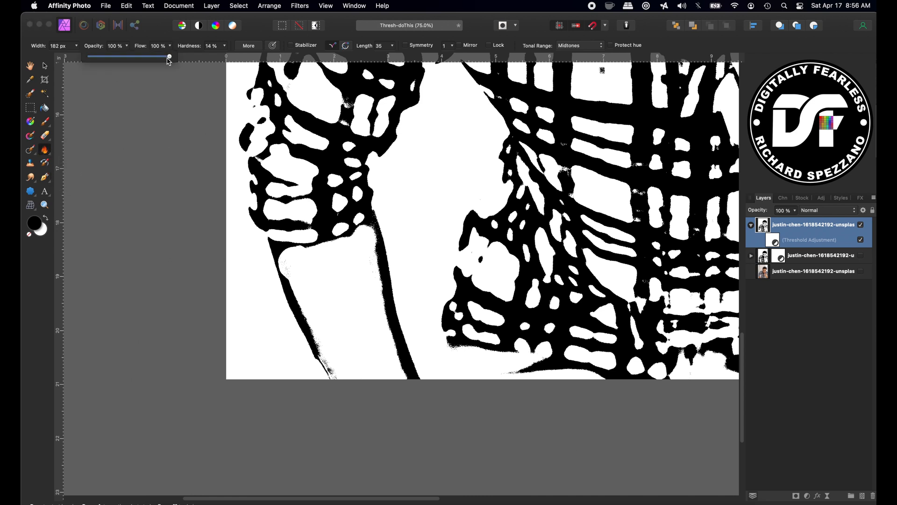
left_click_drag(169, 56, 122, 56)
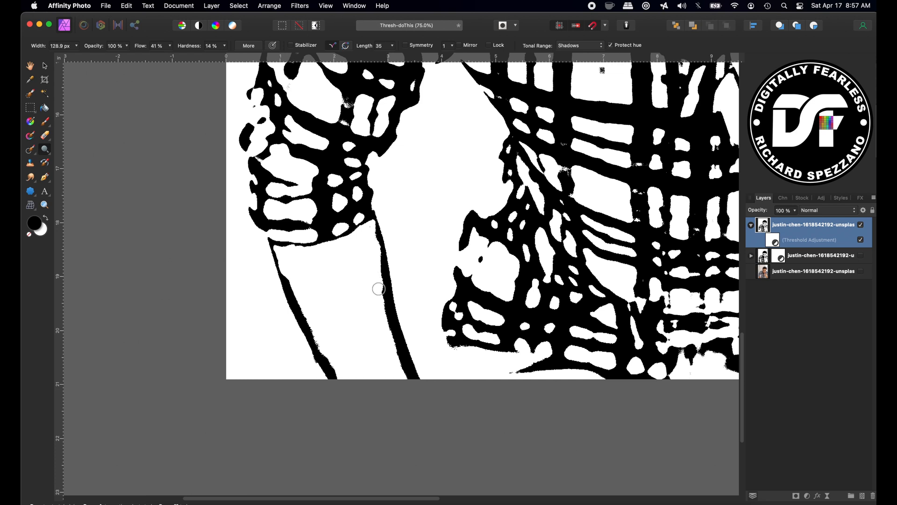
Sharpen the check squares on shoulder and chest, then hide the threshold to reveal the colour photo
left_click_drag(378, 289, 366, 335)
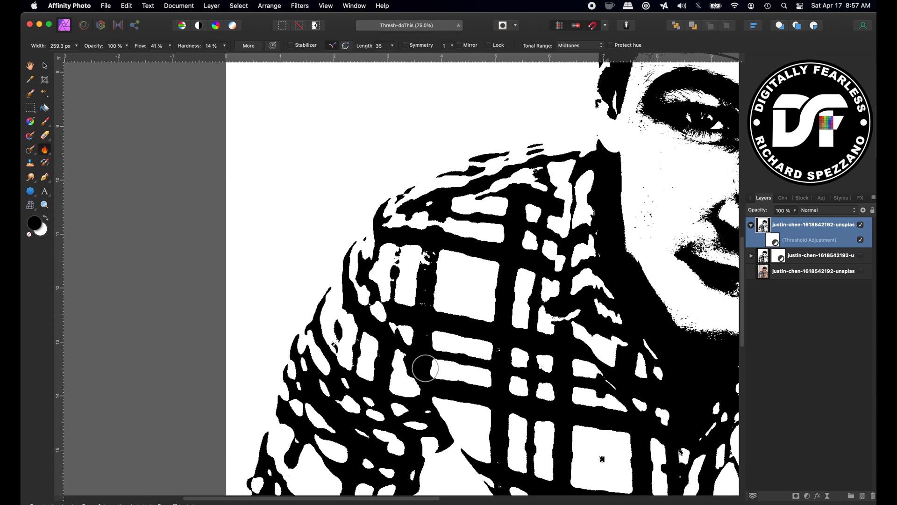
left_click_drag(426, 369, 429, 248)
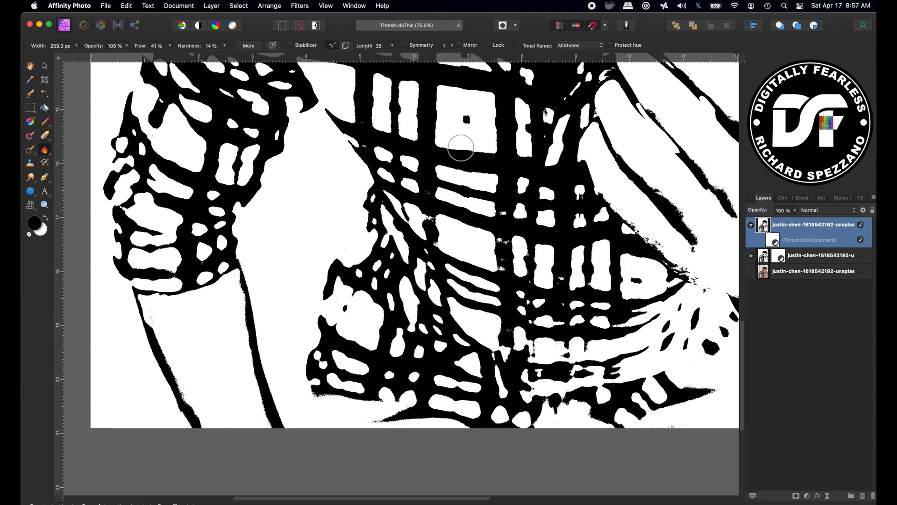
left_click_drag(461, 146, 514, 274)
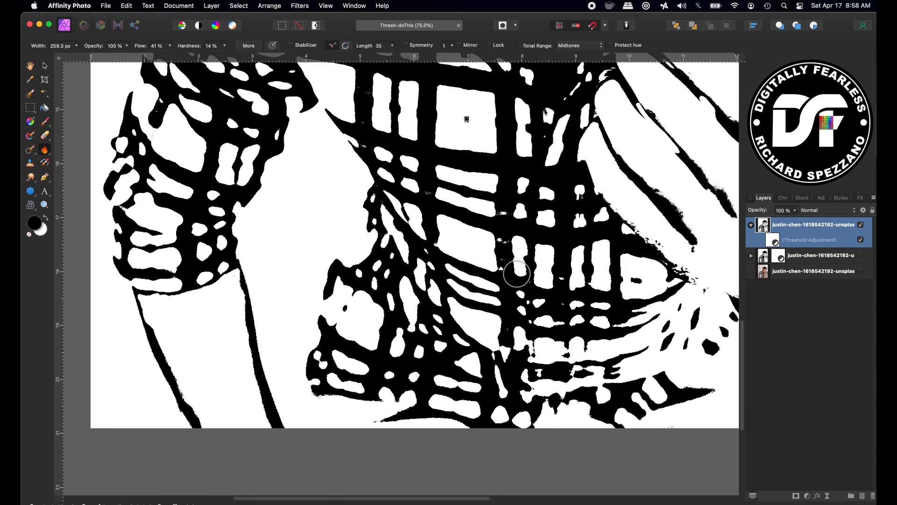
left_click_drag(515, 275, 501, 208)
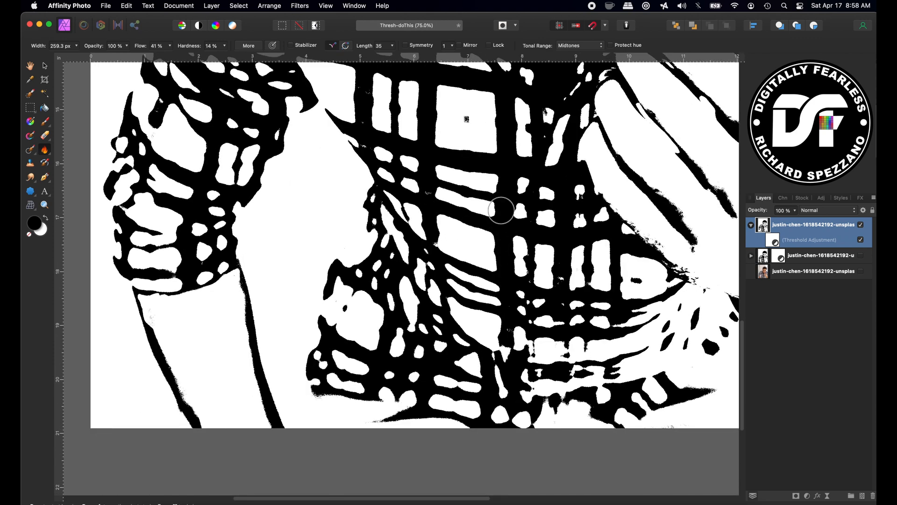
left_click(860, 240)
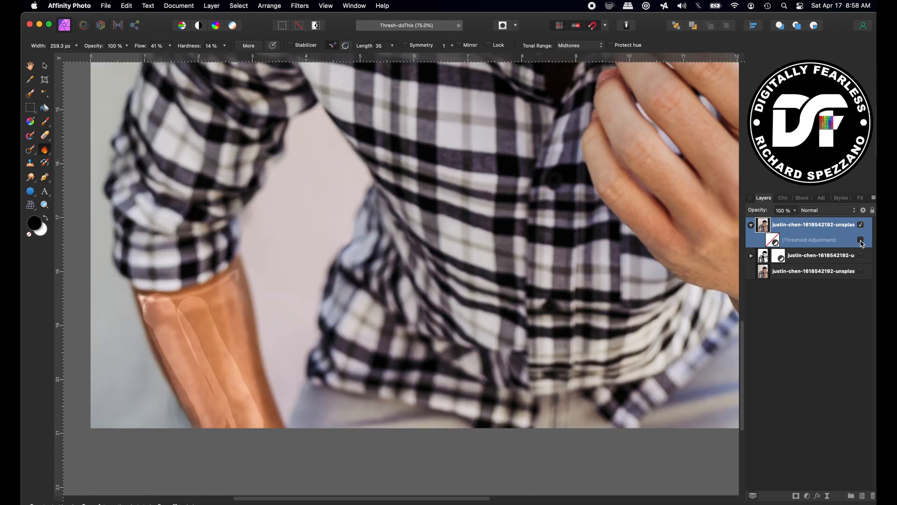
Toggle the threshold visibility to compare with the original, ending with it shown
left_click(860, 240)
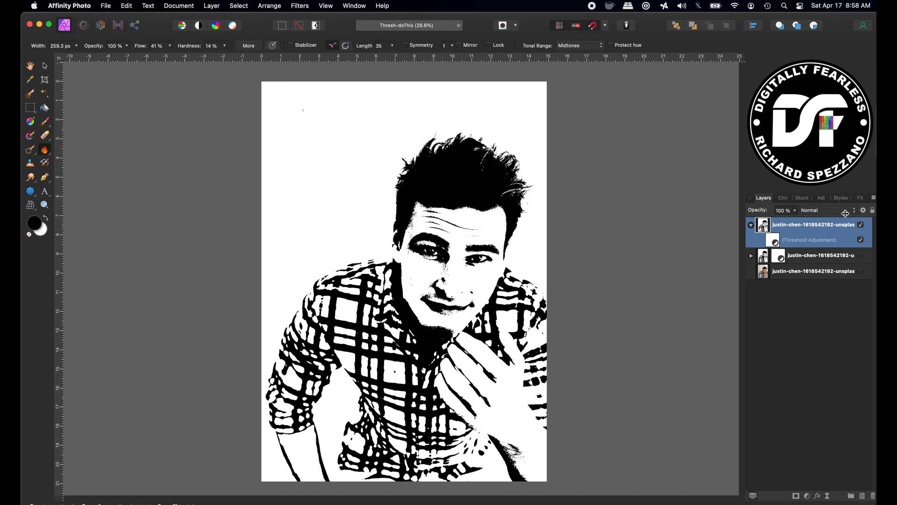
left_click(860, 240)
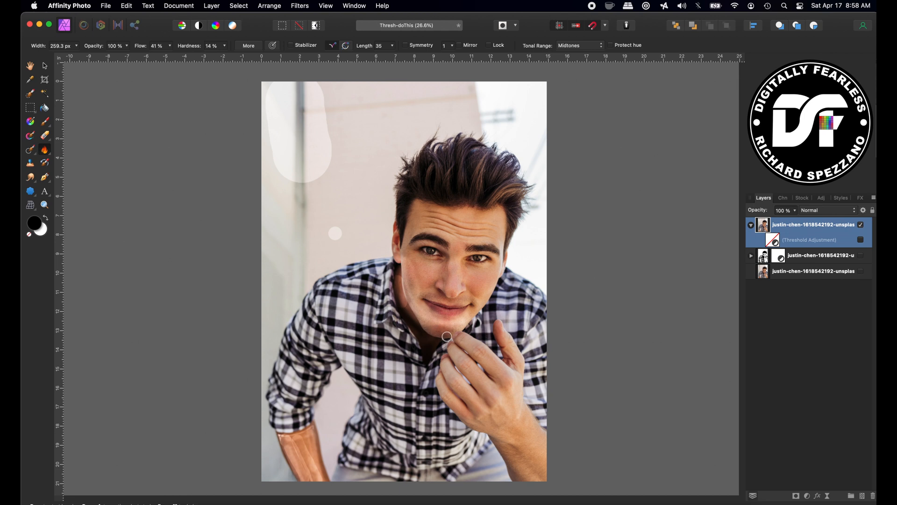
left_click(861, 239)
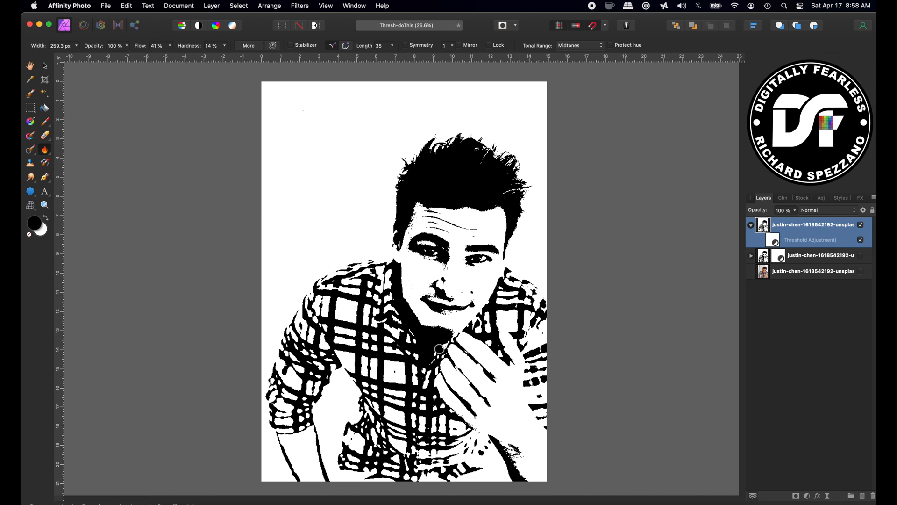
mouse_move(401, 299)
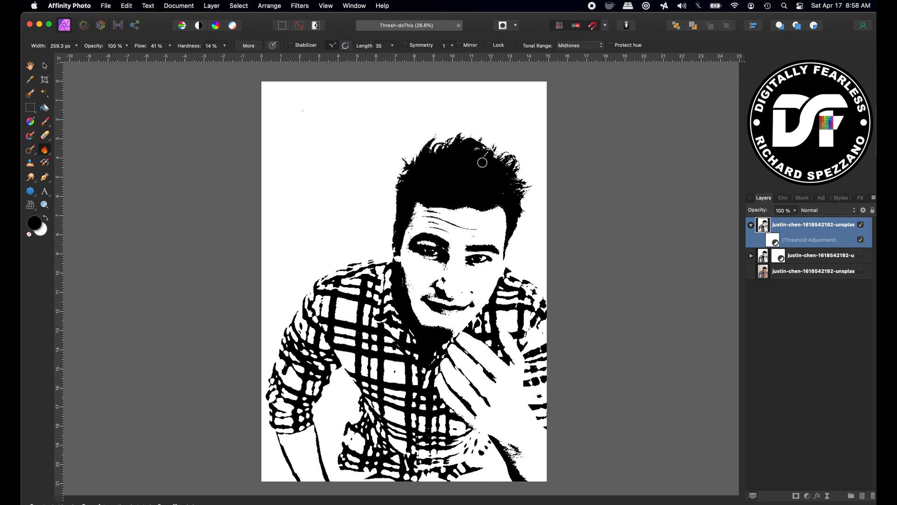
mouse_move(520, 381)
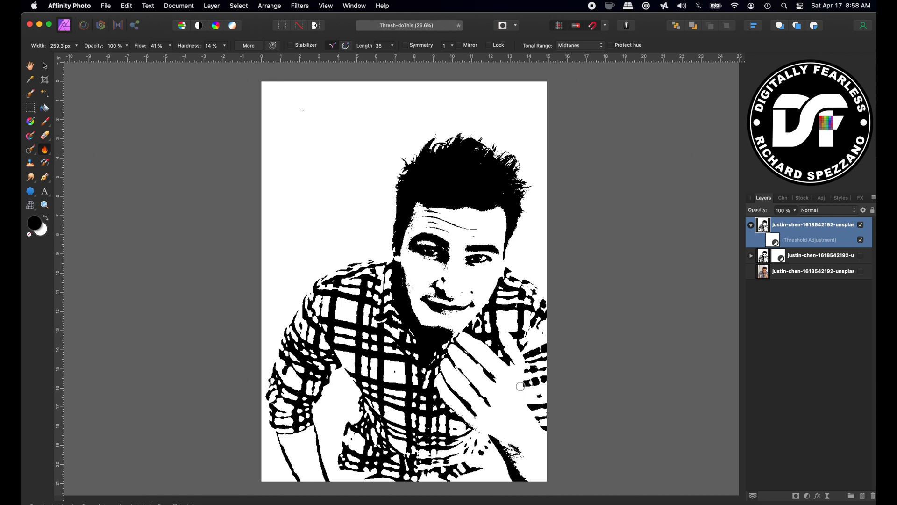
mouse_move(522, 371)
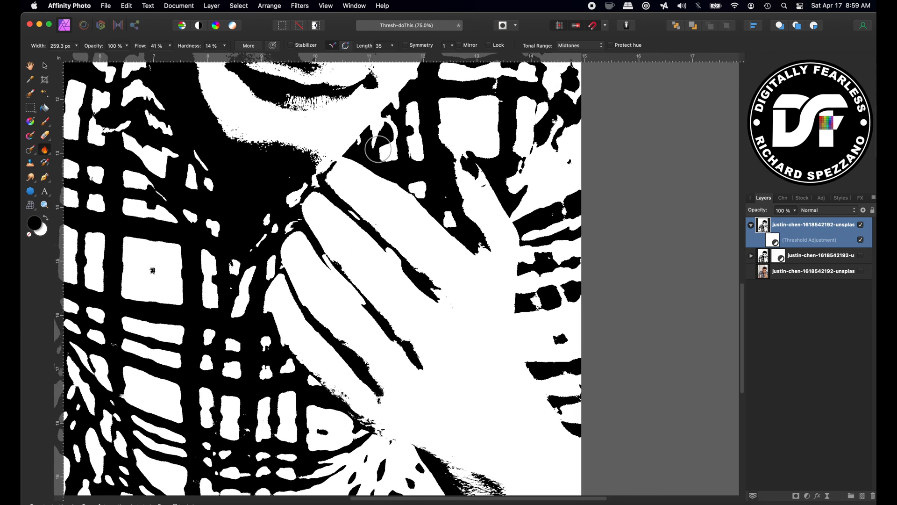
Burn the finger creases, knuckle and bottom hand edges, and restore shirt detail right of the hand
left_click_drag(378, 150, 364, 199)
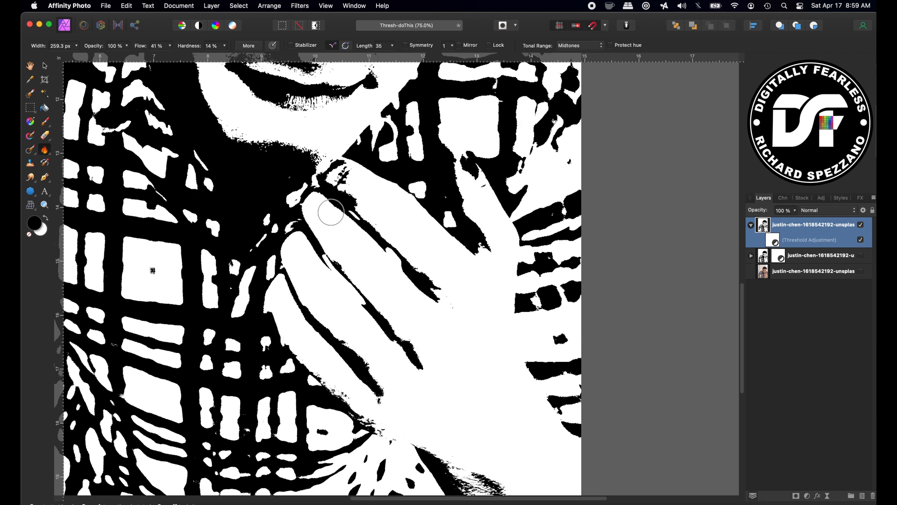
left_click_drag(330, 212, 296, 241)
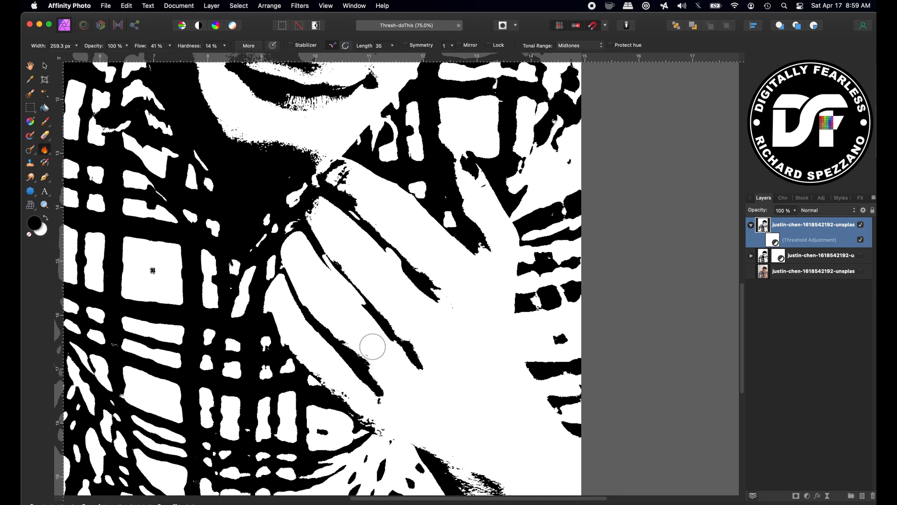
left_click_drag(372, 346, 395, 376)
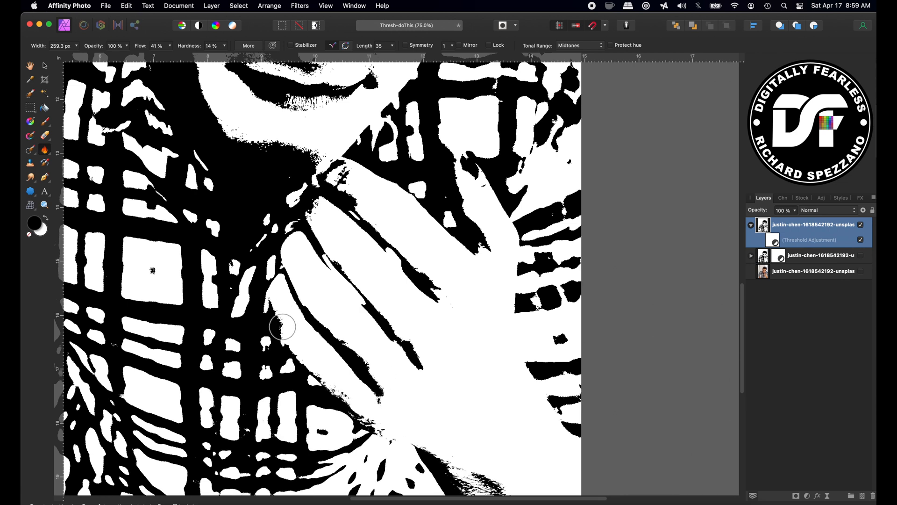
left_click_drag(280, 326, 389, 423)
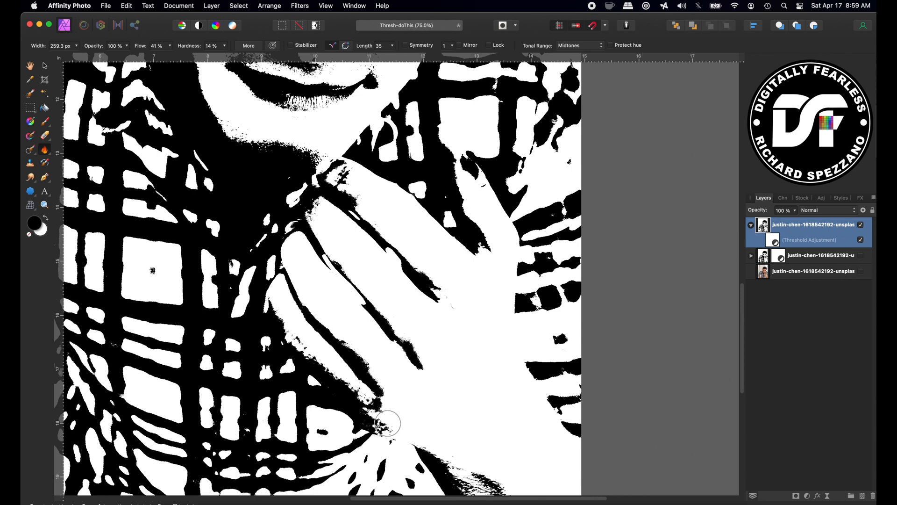
left_click_drag(389, 423, 280, 298)
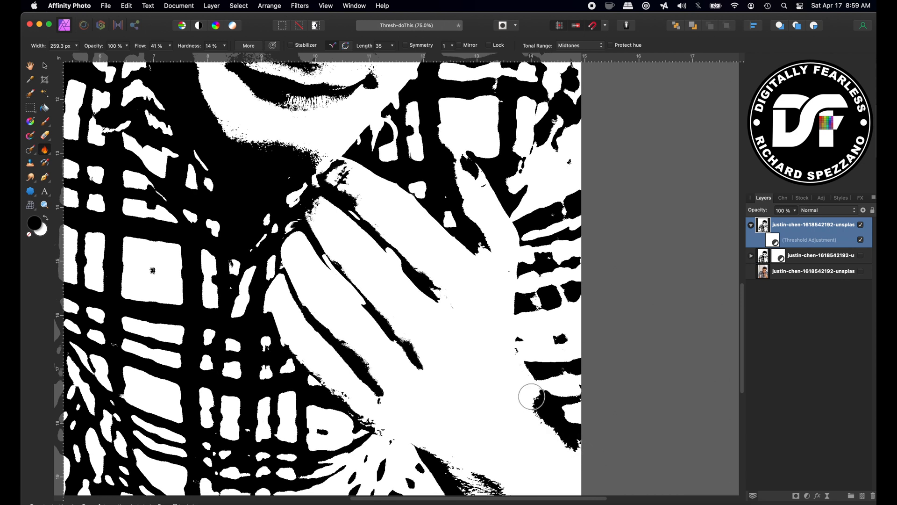
left_click_drag(509, 406, 509, 278)
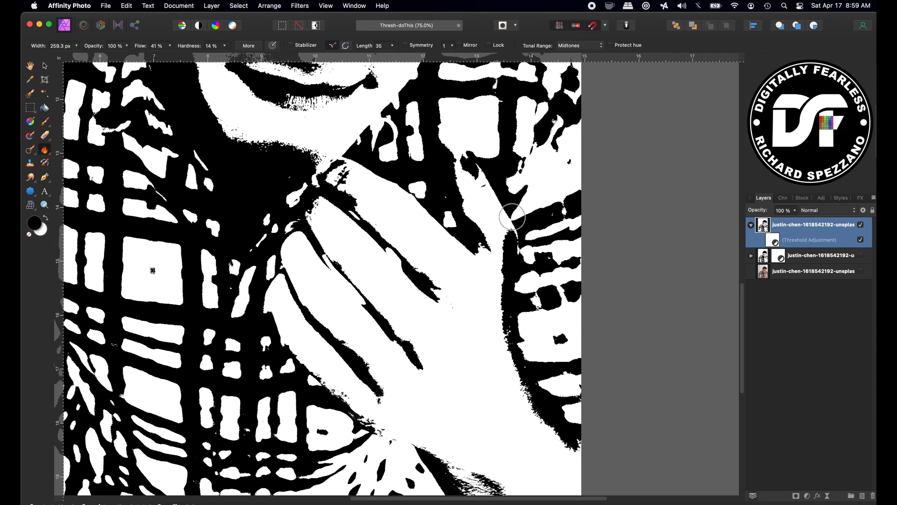
mouse_move(510, 219)
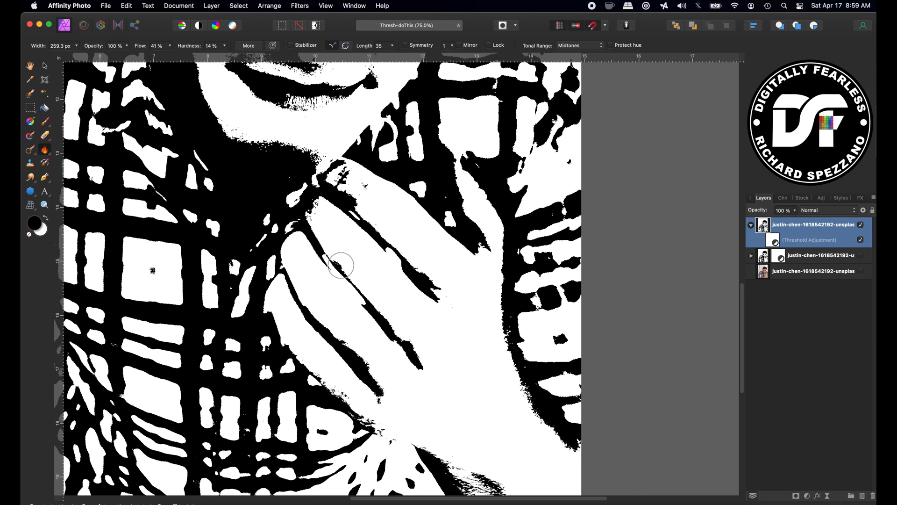
left_click_drag(341, 269, 307, 256)
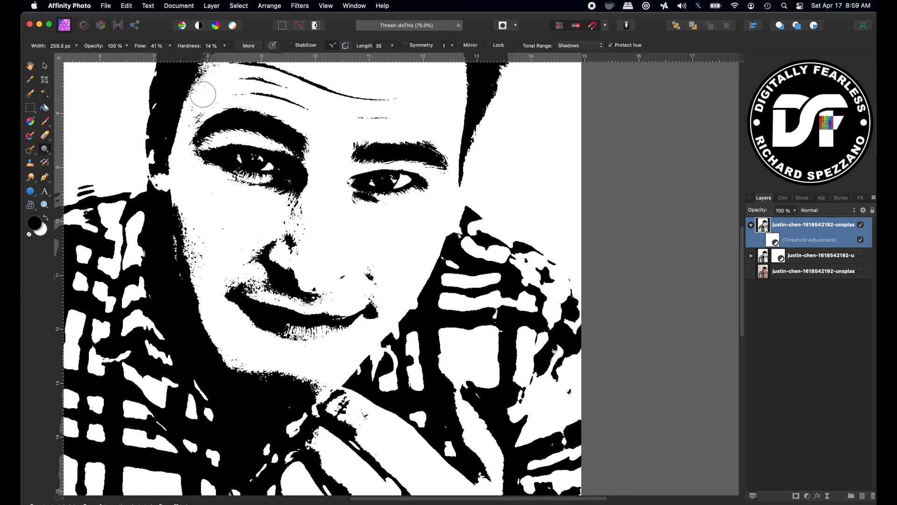
Clean the forehead near the hairline with a Shadows-range stroke
left_click_drag(203, 95, 269, 318)
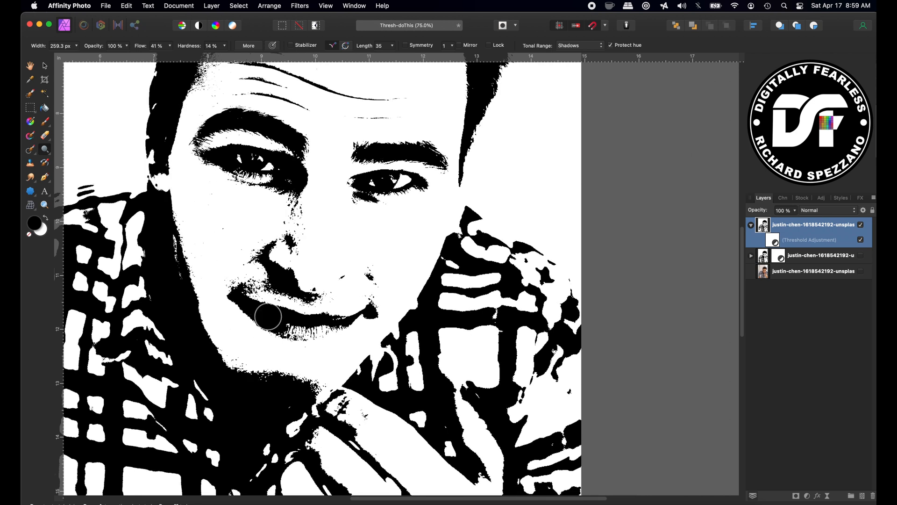